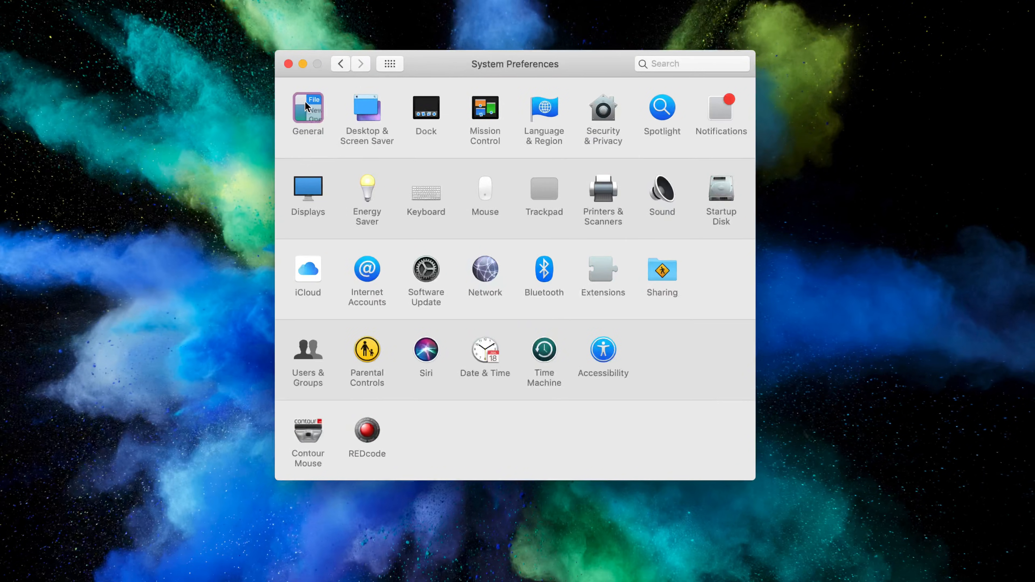
- Switch the system appearance to Dark from the General preferences pane
left_click(308, 107)
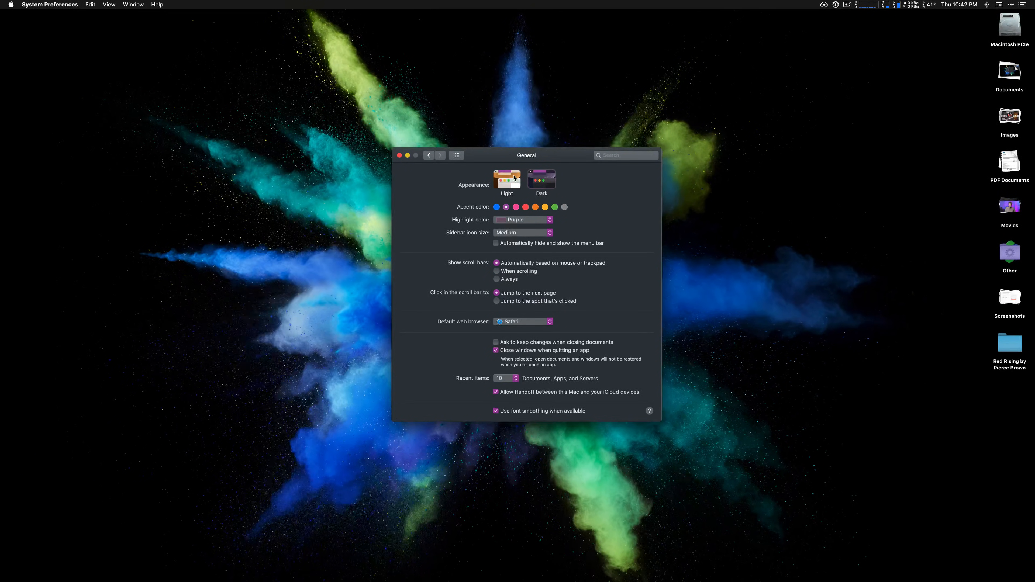
mouse_move(460, 175)
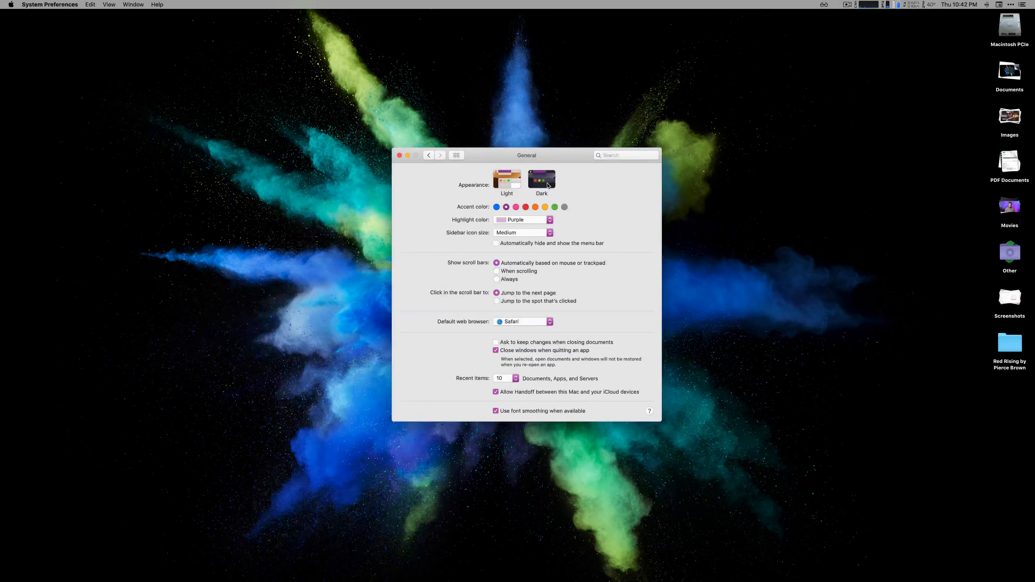
left_click(506, 179)
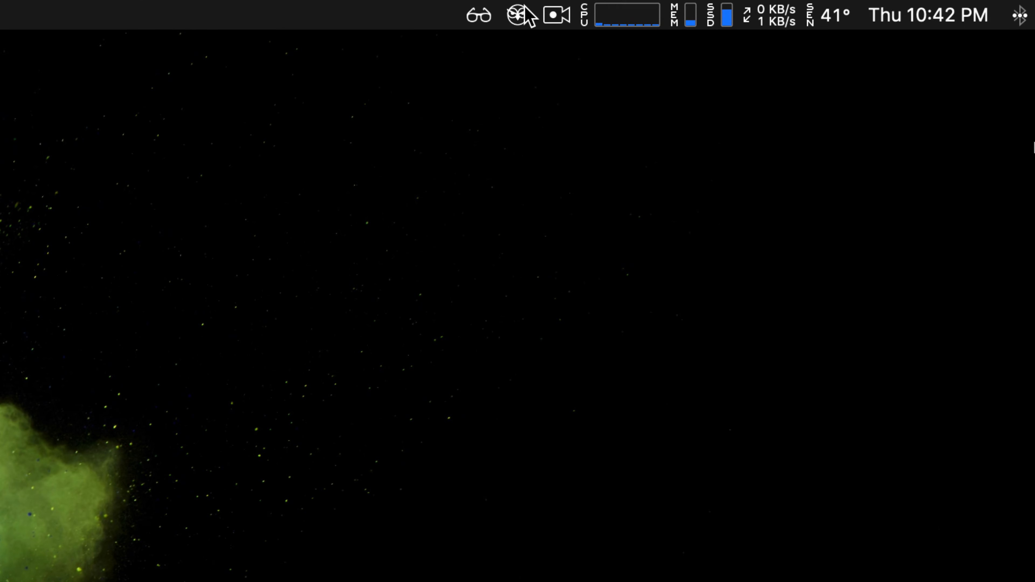
- Enable NightOwl's Sunrise/Sunset automatic light-dark switching from its menu bar panel
left_click(518, 14)
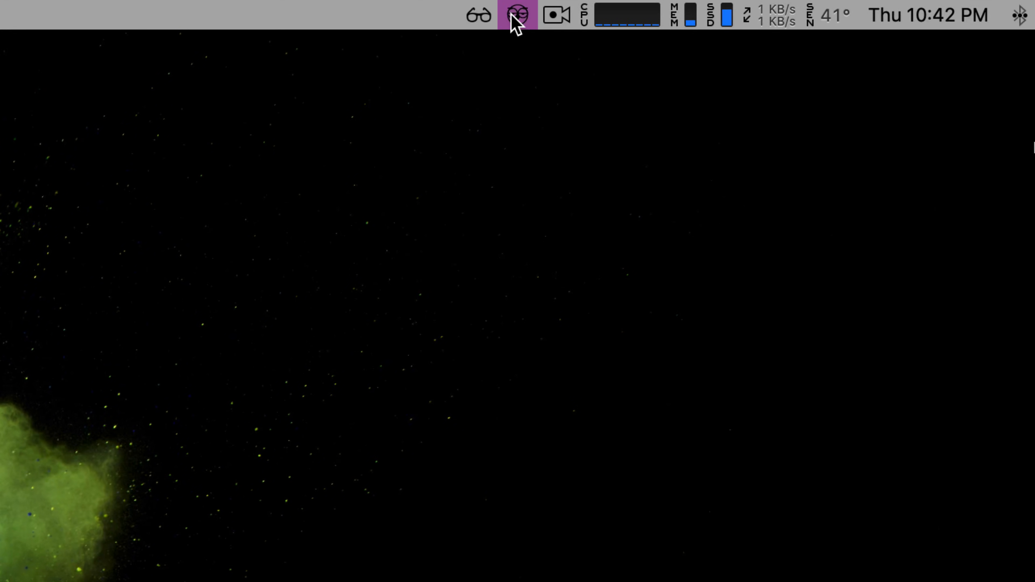
left_click(518, 14)
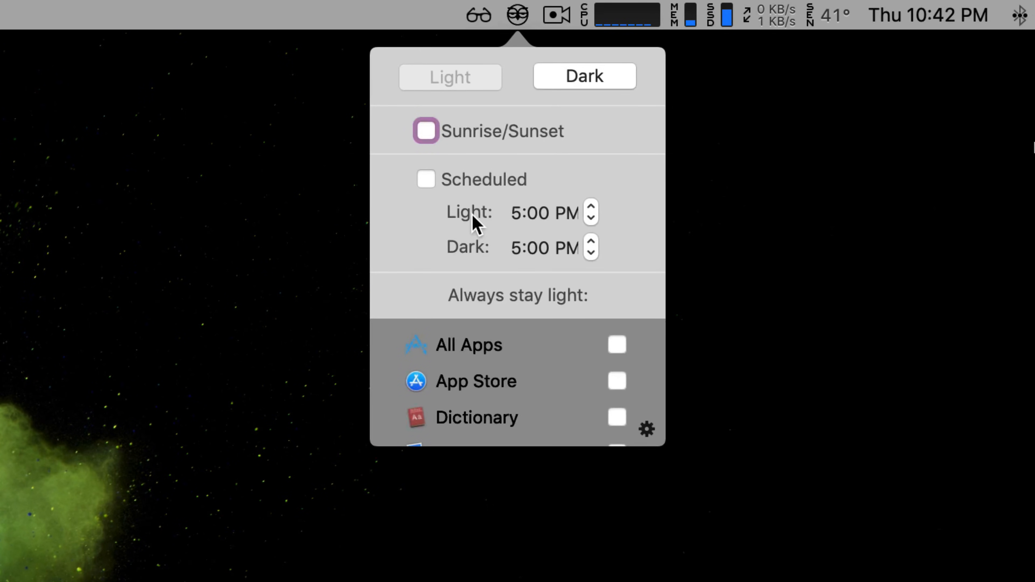
mouse_move(512, 209)
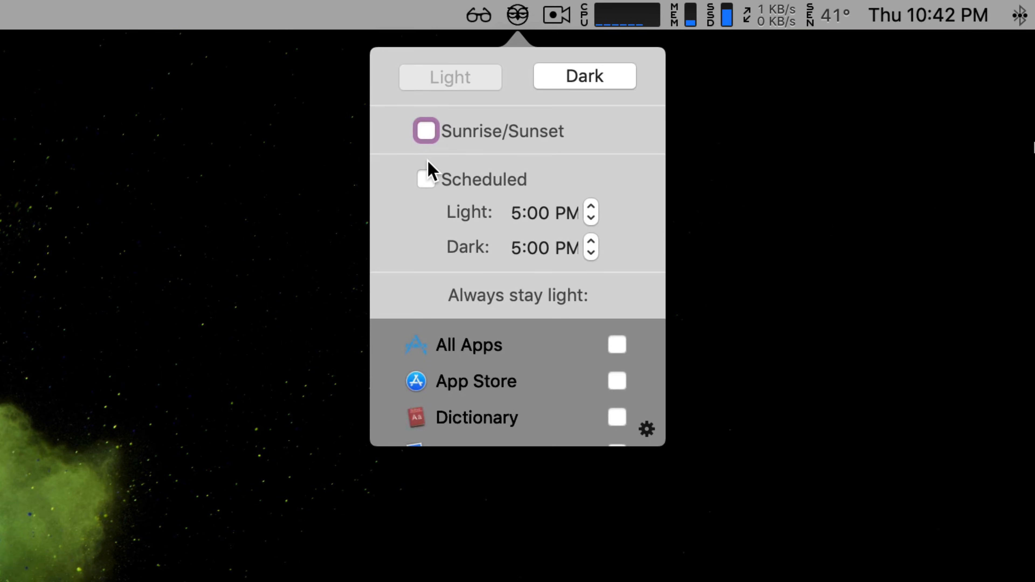
left_click(425, 130)
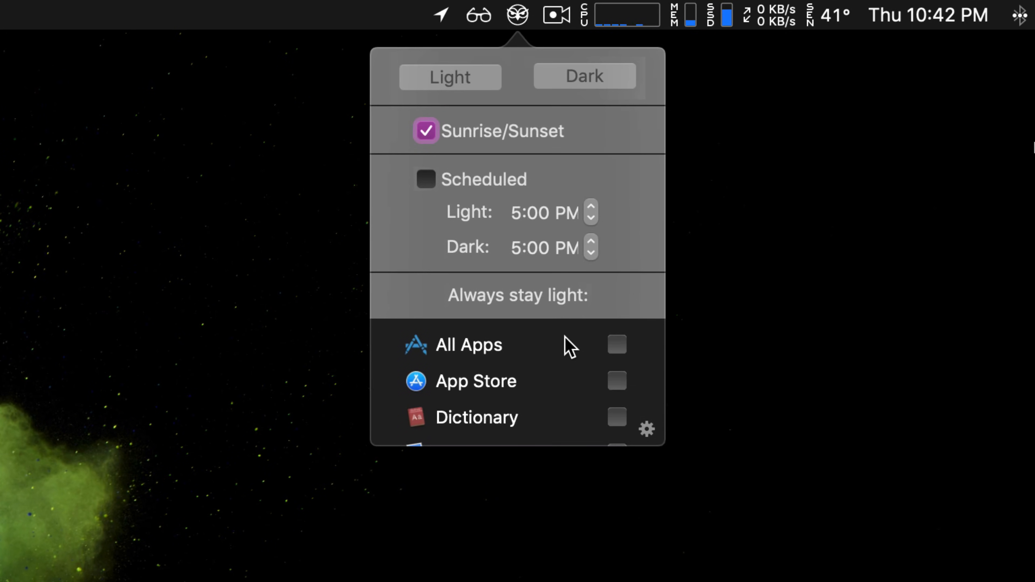
scroll("down", 3)
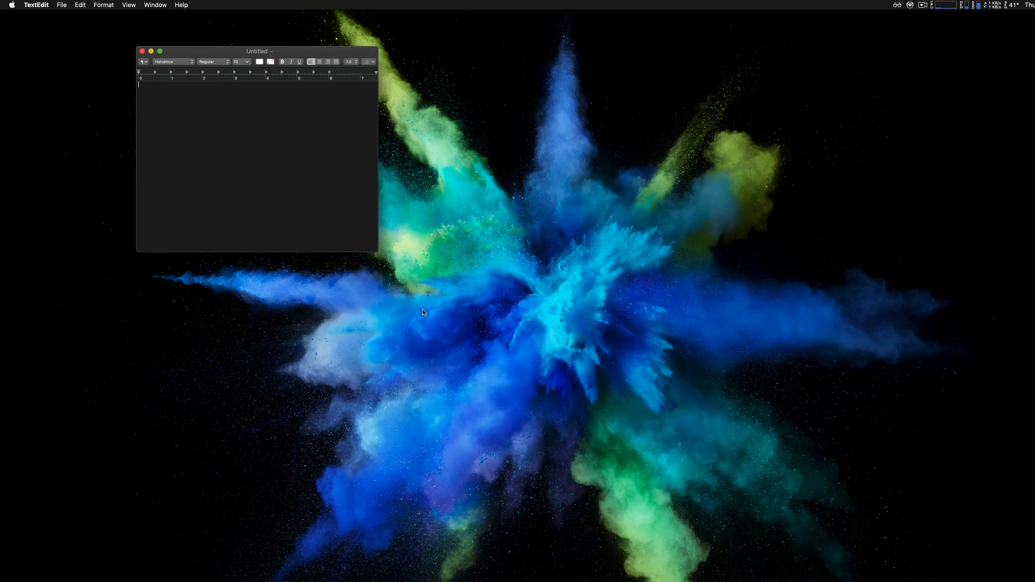
- Enter sample text 'xzvsdfsdf' in the dark TextEdit document, then close it
type("xzvsdfsdf")
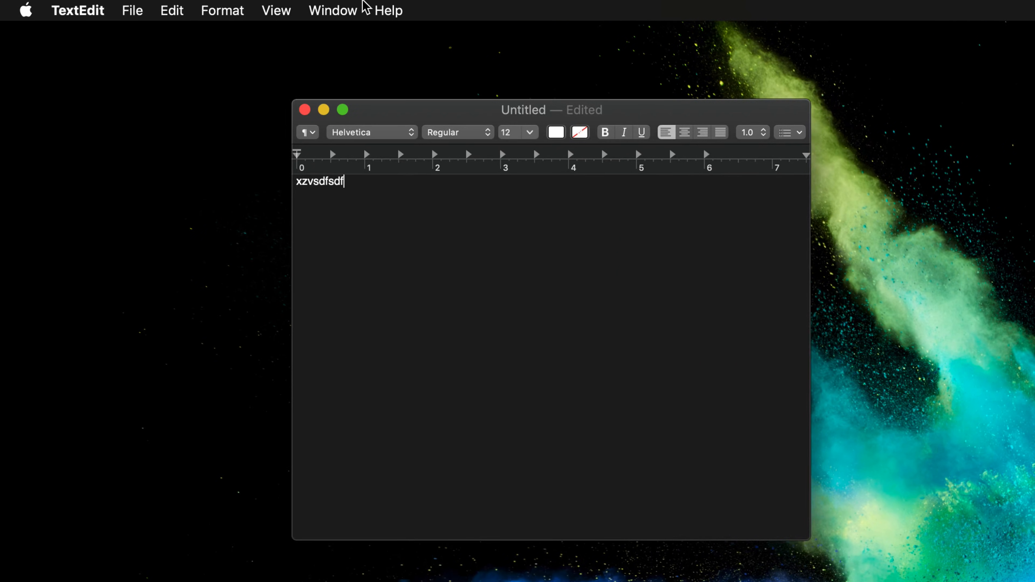
left_click(276, 10)
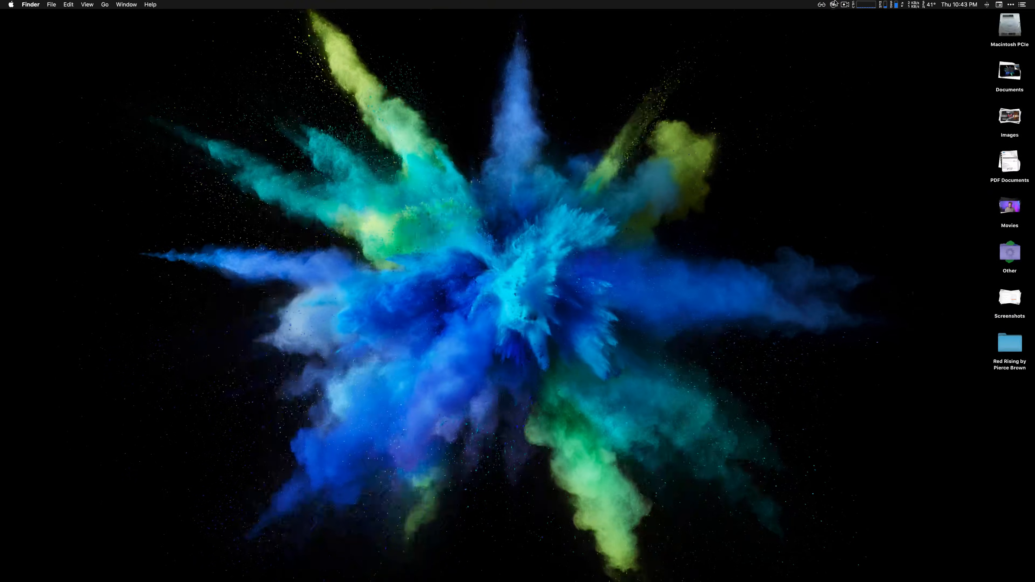
left_click(509, 14)
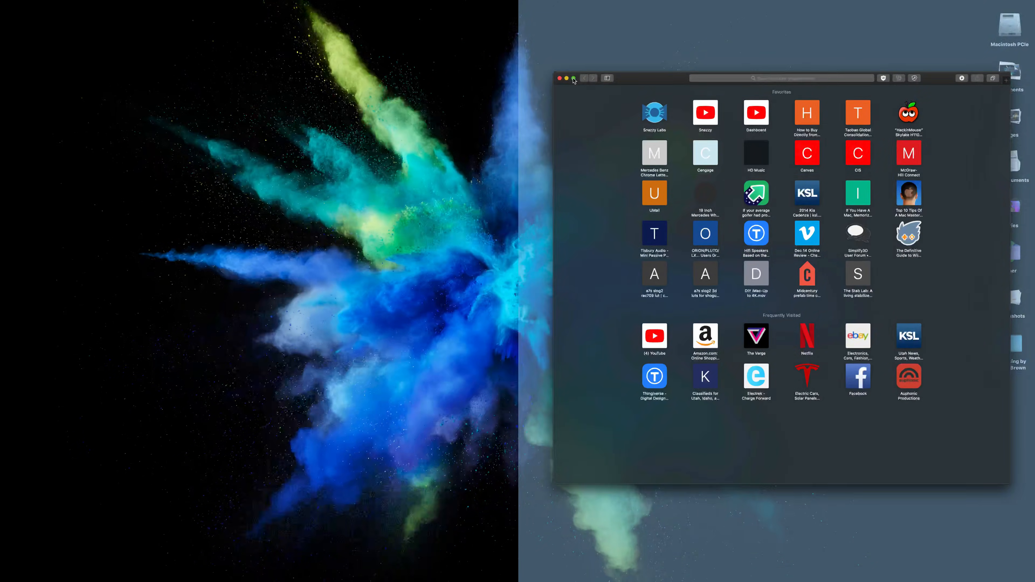
- Bring up Safari's Favorites start page window on the desktop
left_click(572, 78)
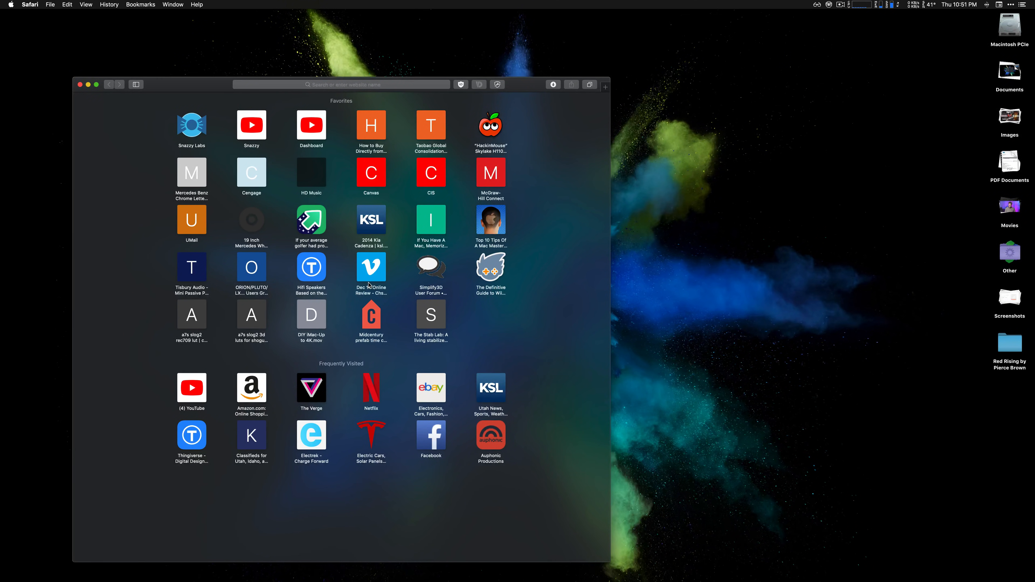
mouse_move(518, 230)
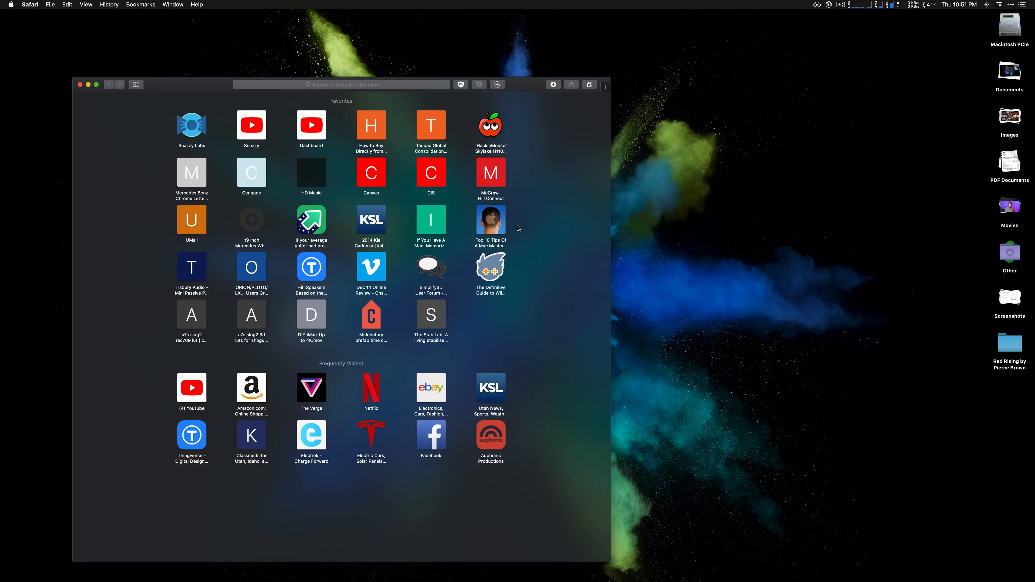
left_click(574, 9)
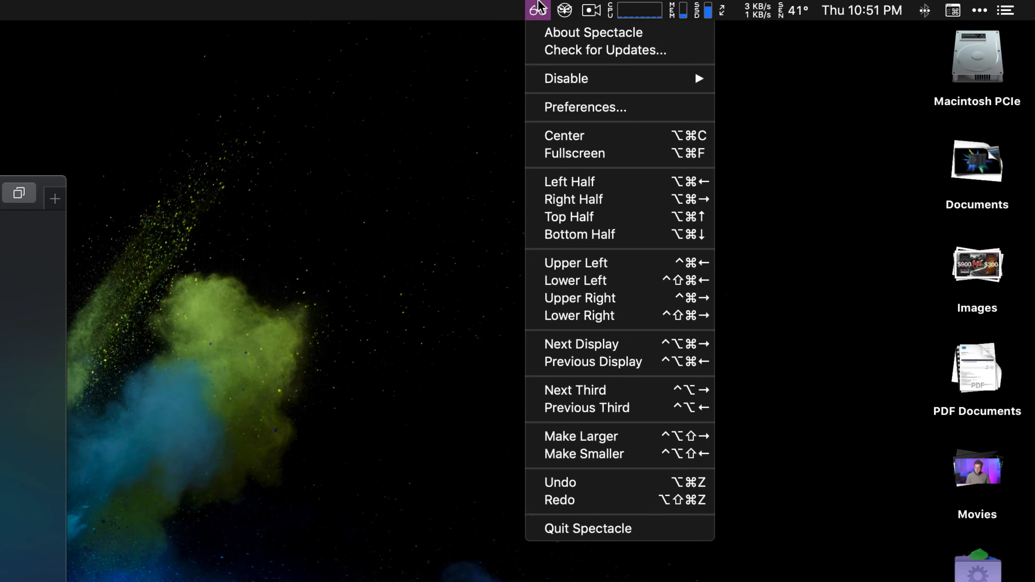
mouse_move(604, 173)
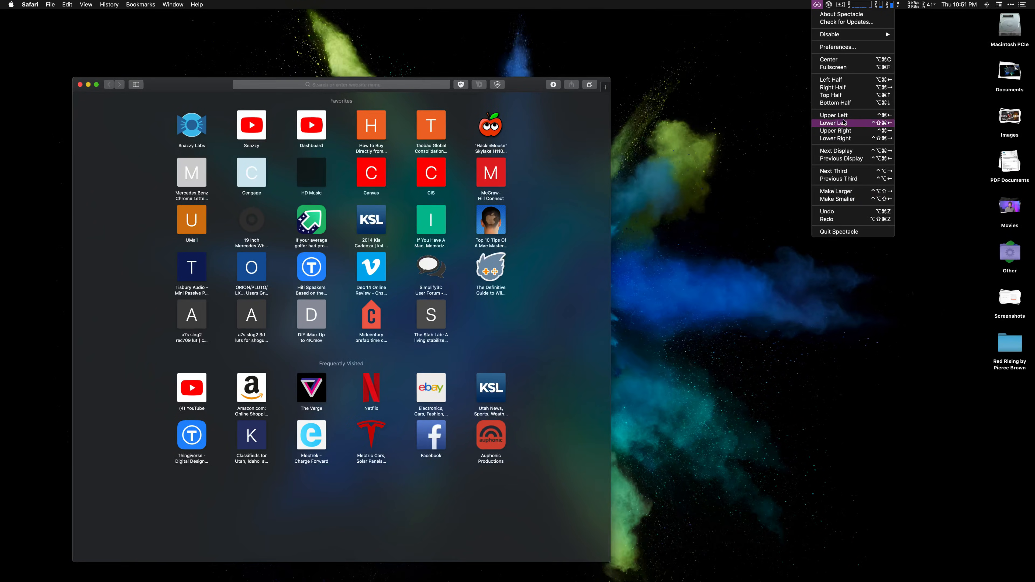
- View Spectacle's shortcut preferences and snap Safari to the left half of the screen
left_click(834, 114)
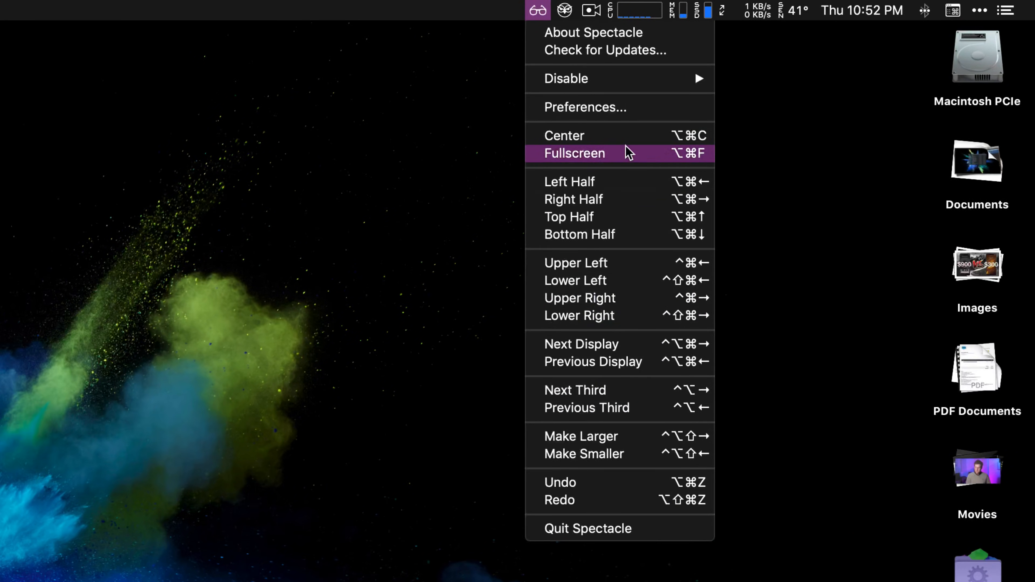
left_click(585, 107)
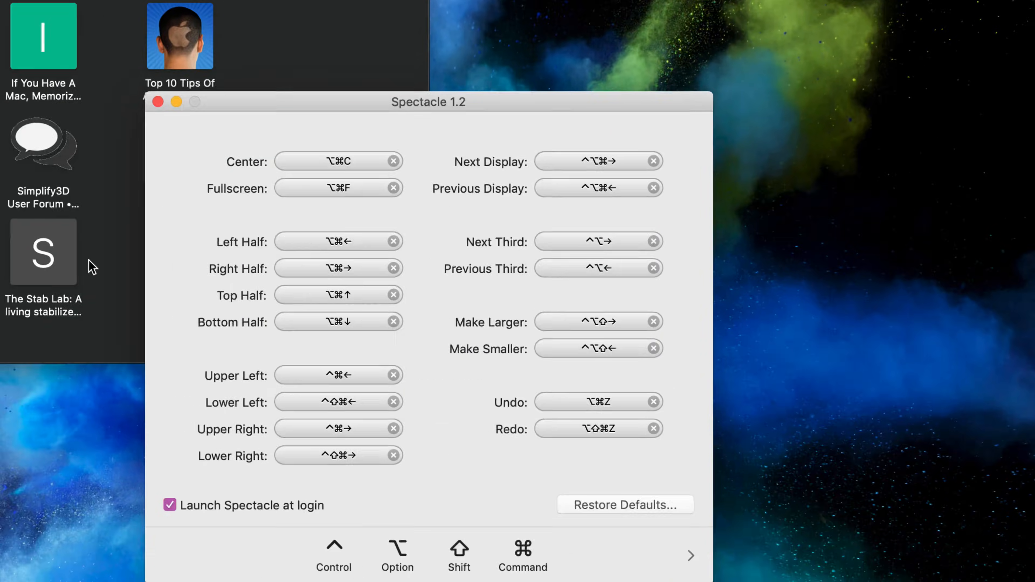
left_click_drag(427, 102, 517, 54)
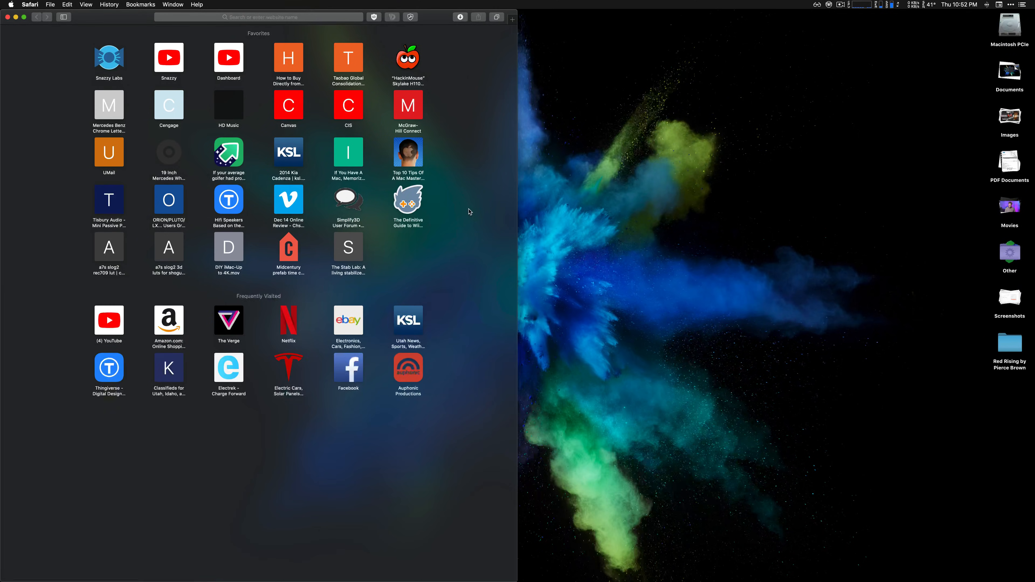
- Move the Safari window to the top-right quarter, then the bottom-left quarter
left_click_drag(257, 16, 776, 17)
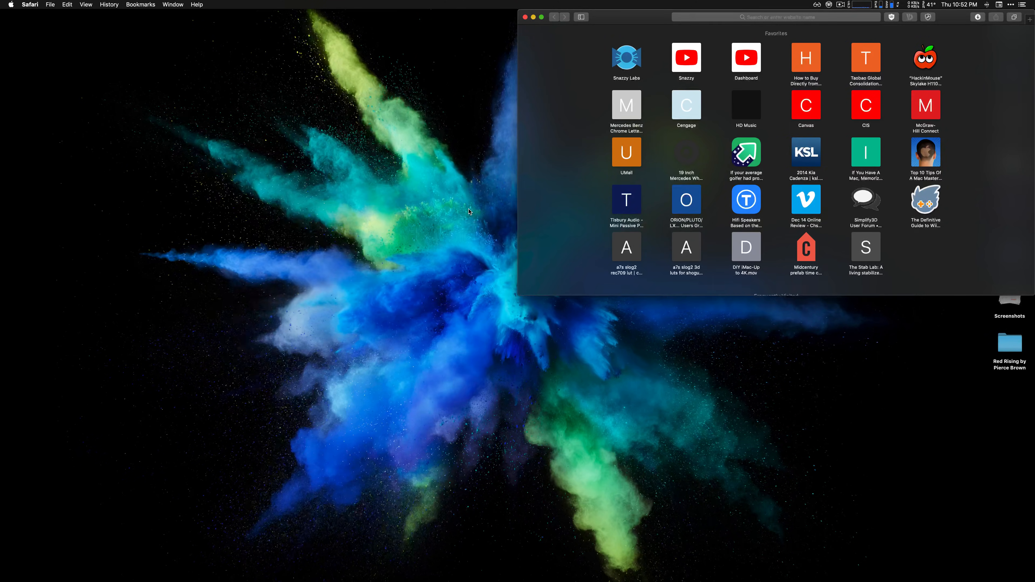
left_click_drag(776, 17, 258, 303)
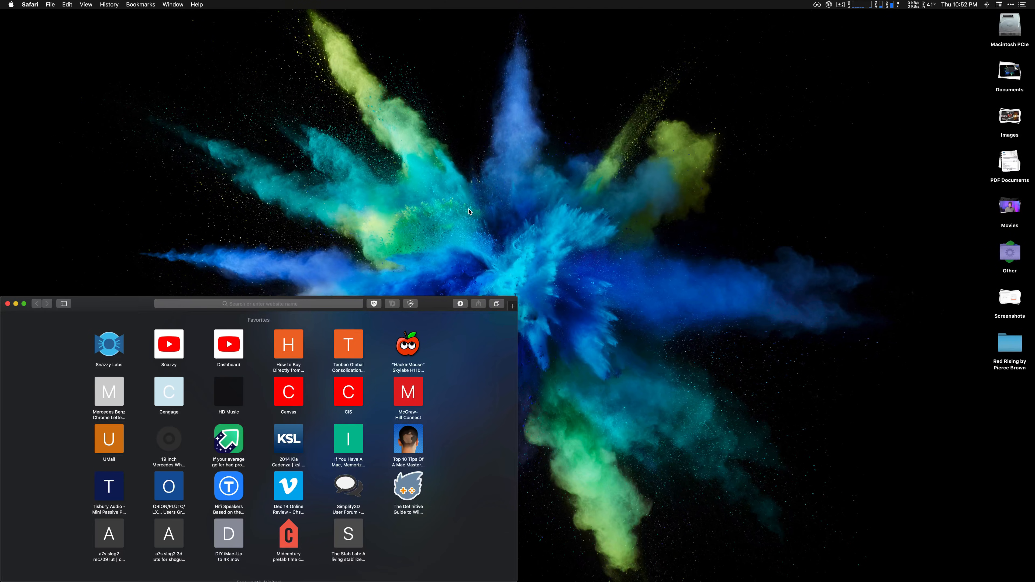
left_click_drag(258, 303, 148, 17)
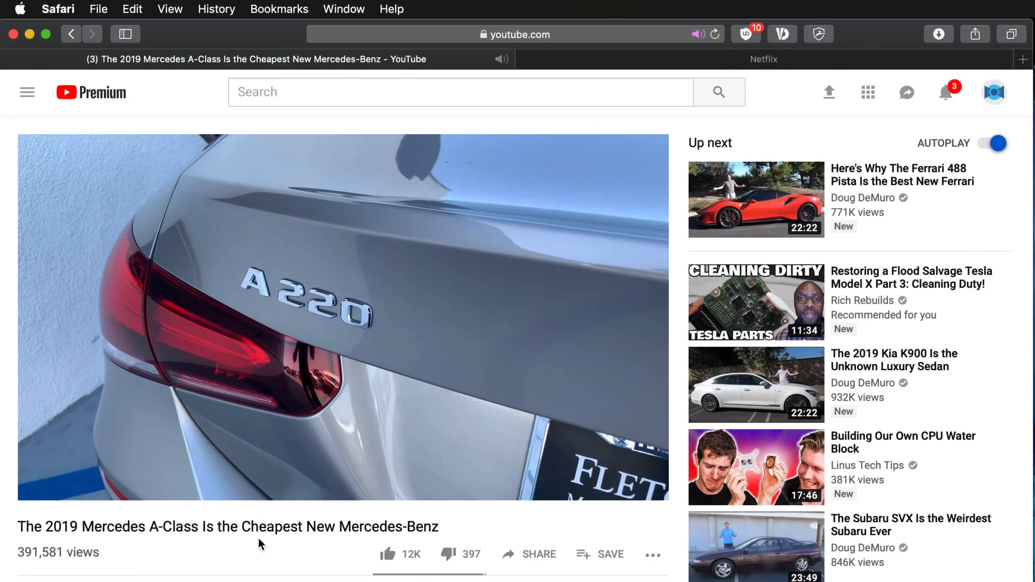
- Play and pause the Mercedes A-Class review video, then switch to the Netflix tab
left_click(343, 317)
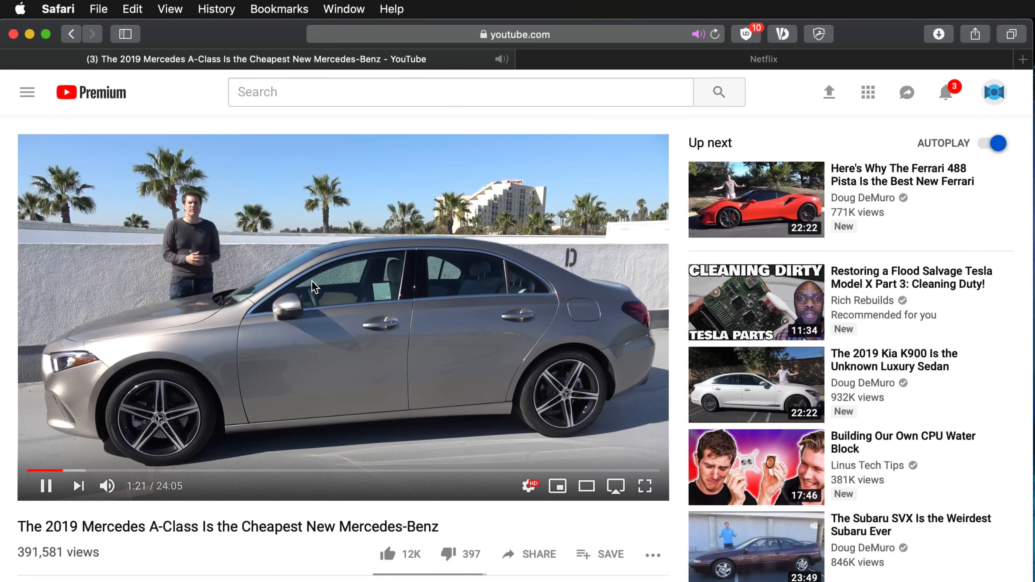
right_click(314, 287)
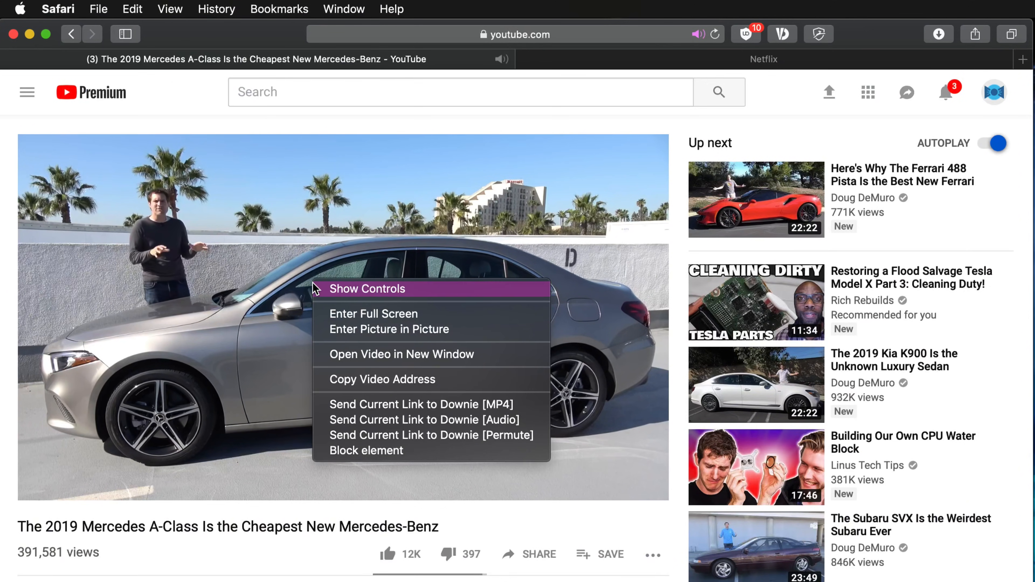
left_click(388, 329)
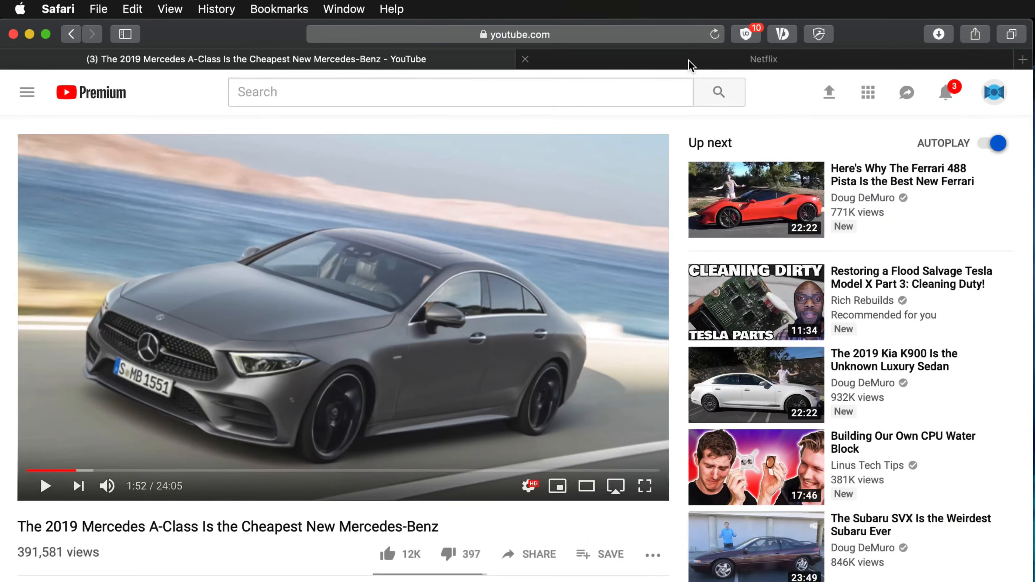
left_click(764, 58)
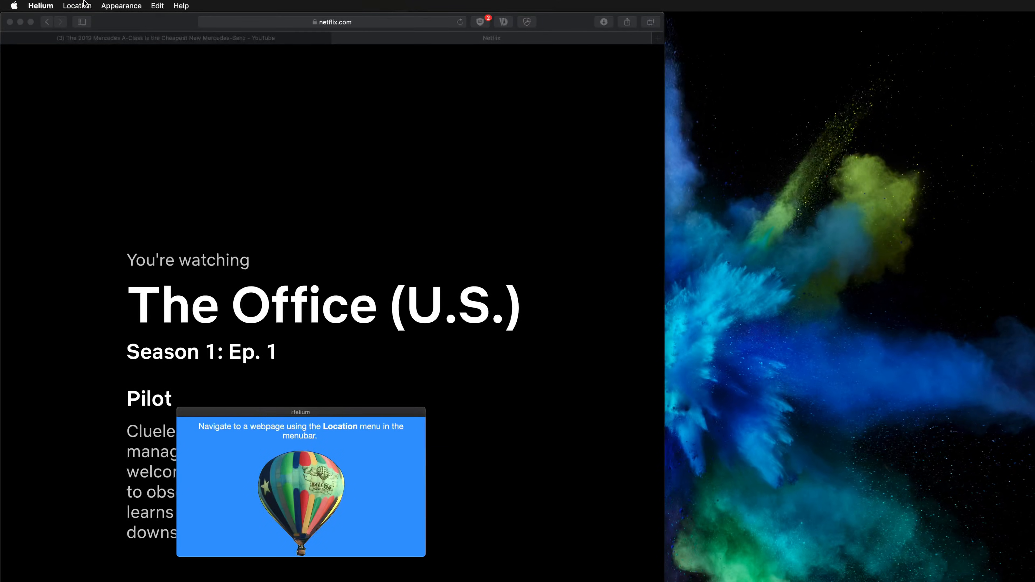
- Float The Office episode in Helium's always-on-top window and position it over Safari
left_click(77, 5)
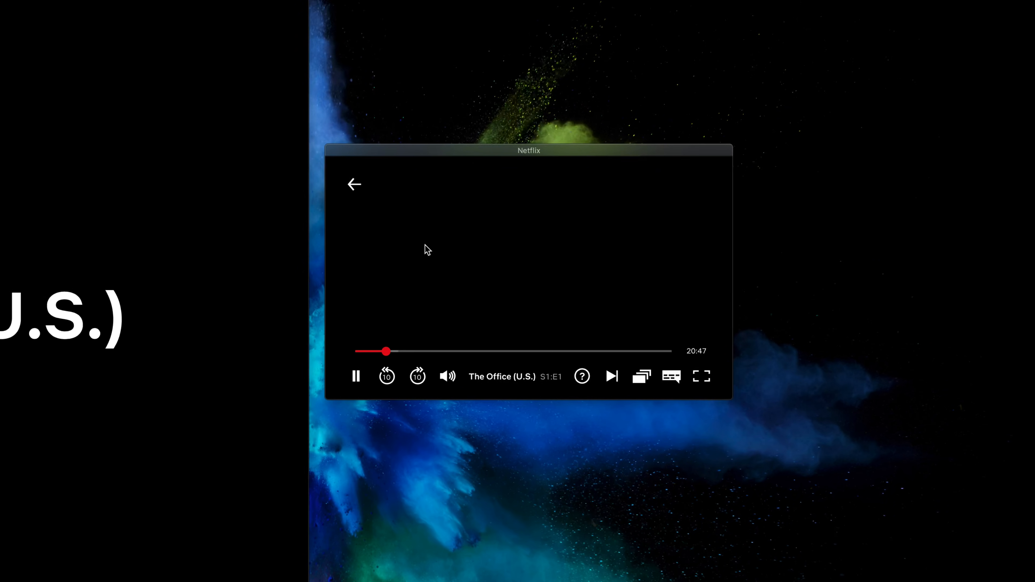
mouse_move(475, 297)
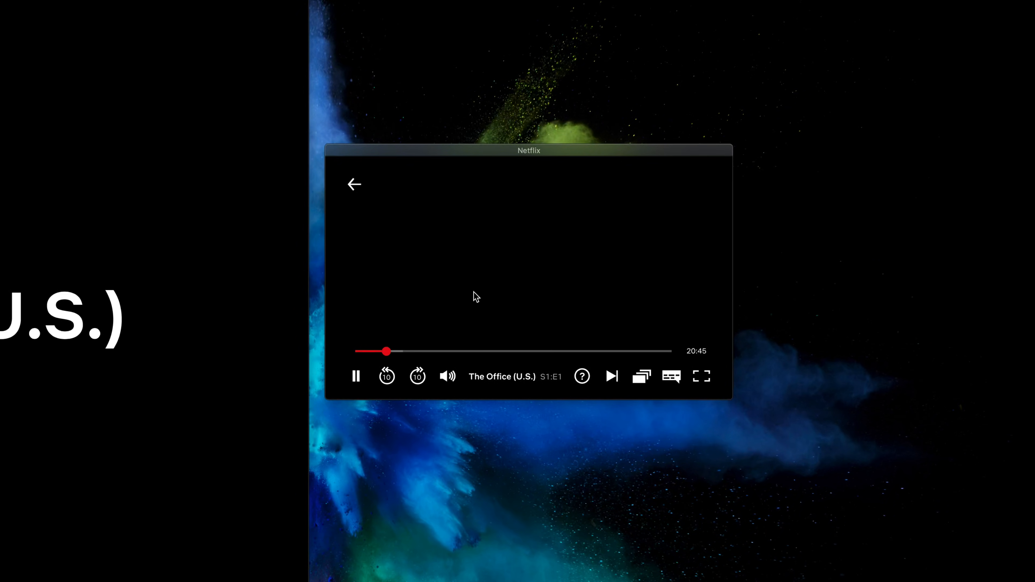
mouse_move(401, 350)
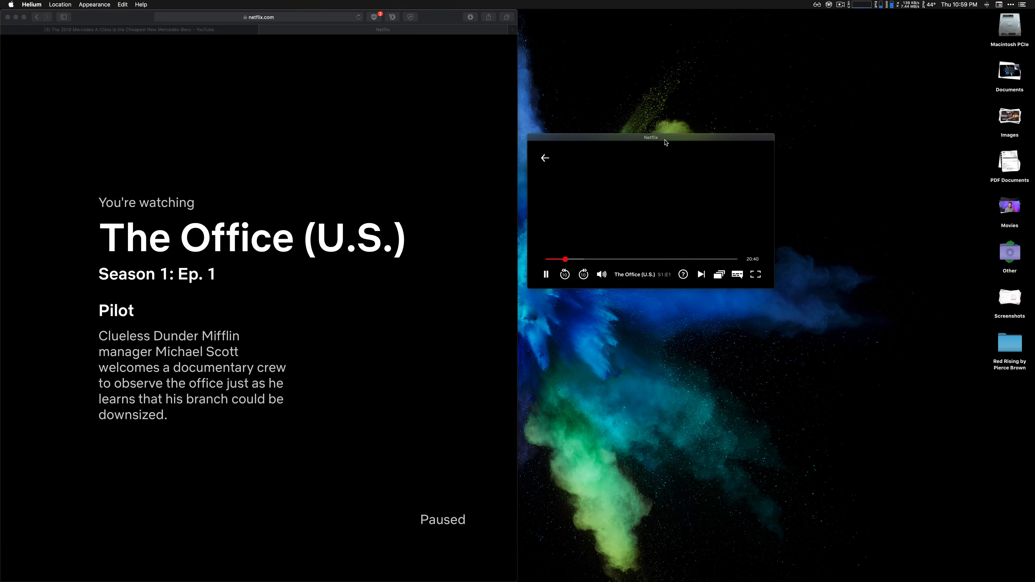
left_click_drag(650, 137, 537, 129)
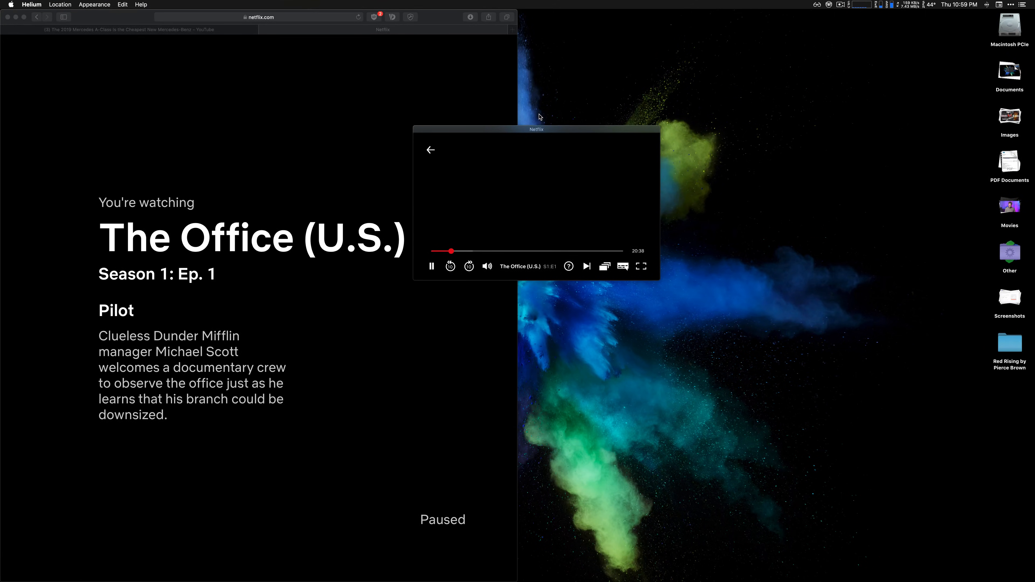
left_click_drag(536, 129, 711, 77)
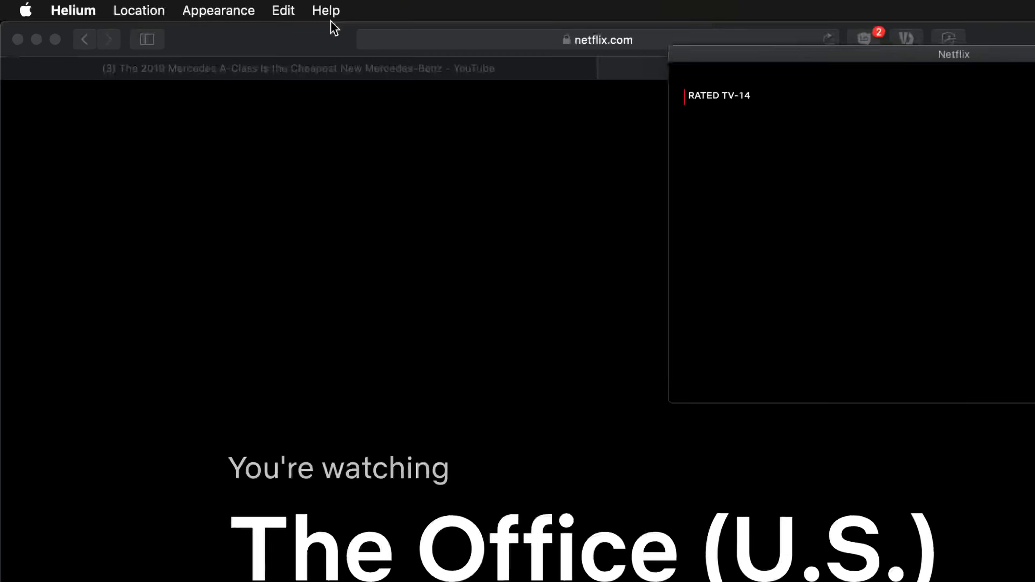
left_click(218, 10)
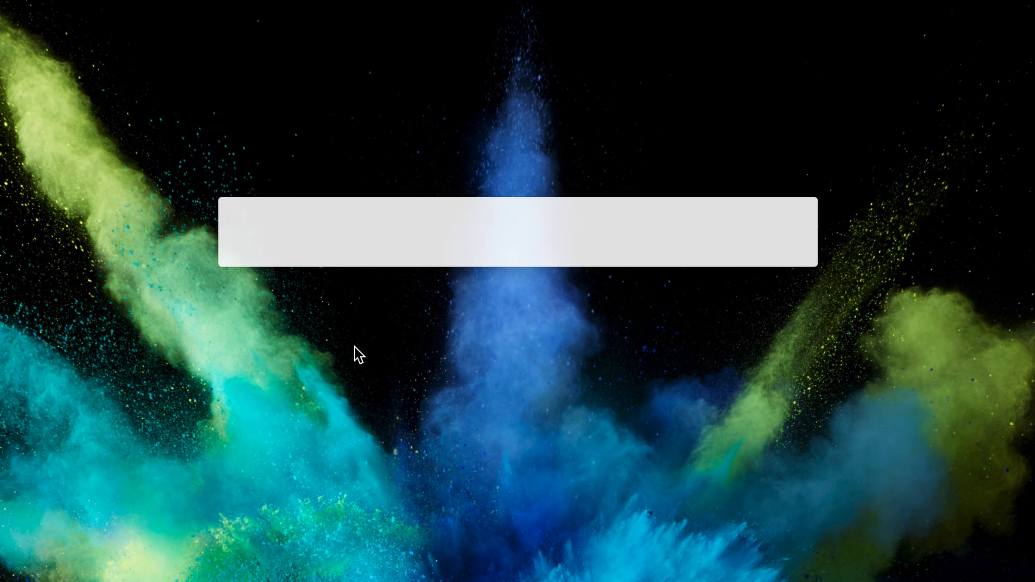
left_click(230, 231)
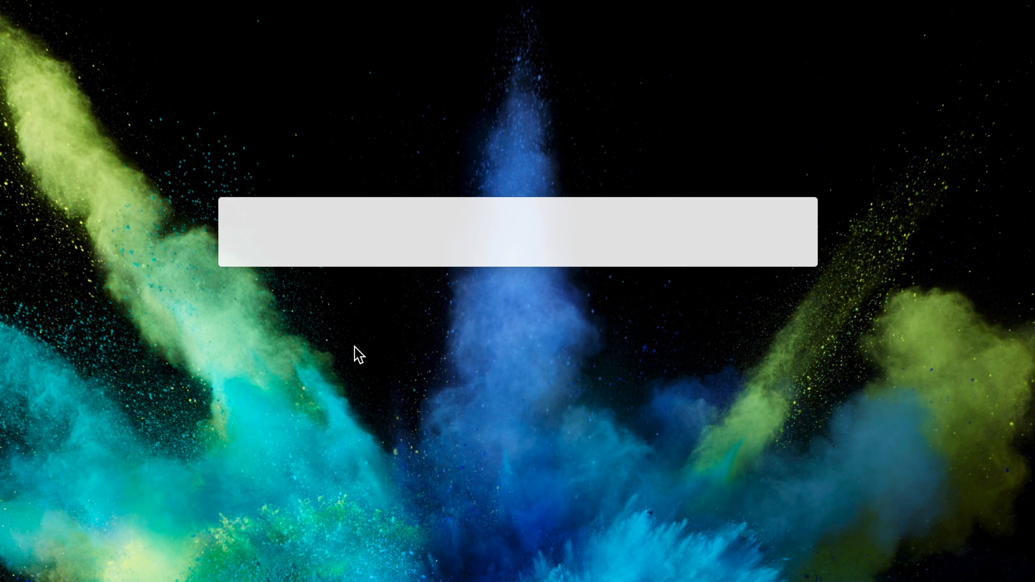
left_click(231, 233)
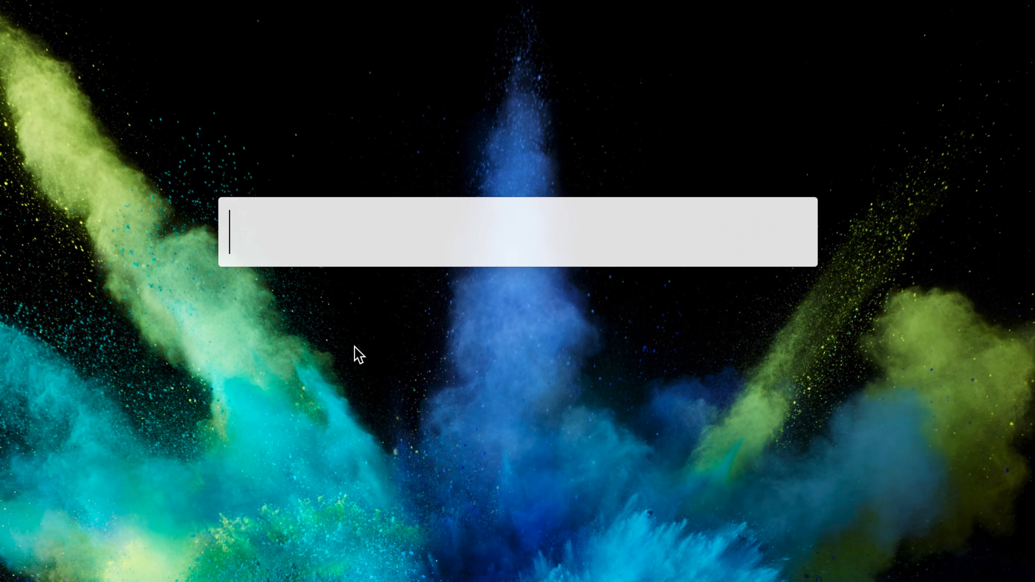
type("t")
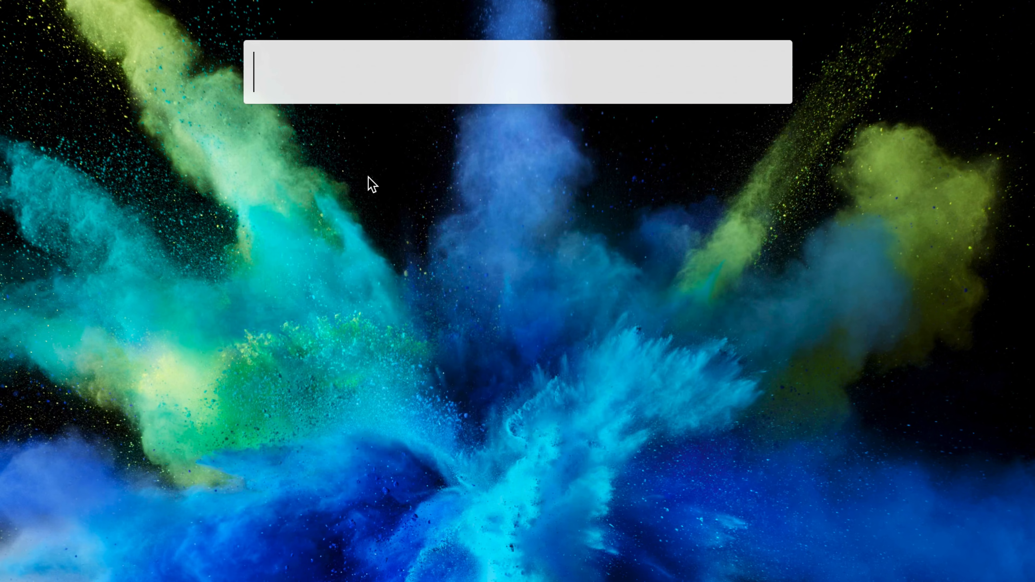
type("'thumb")
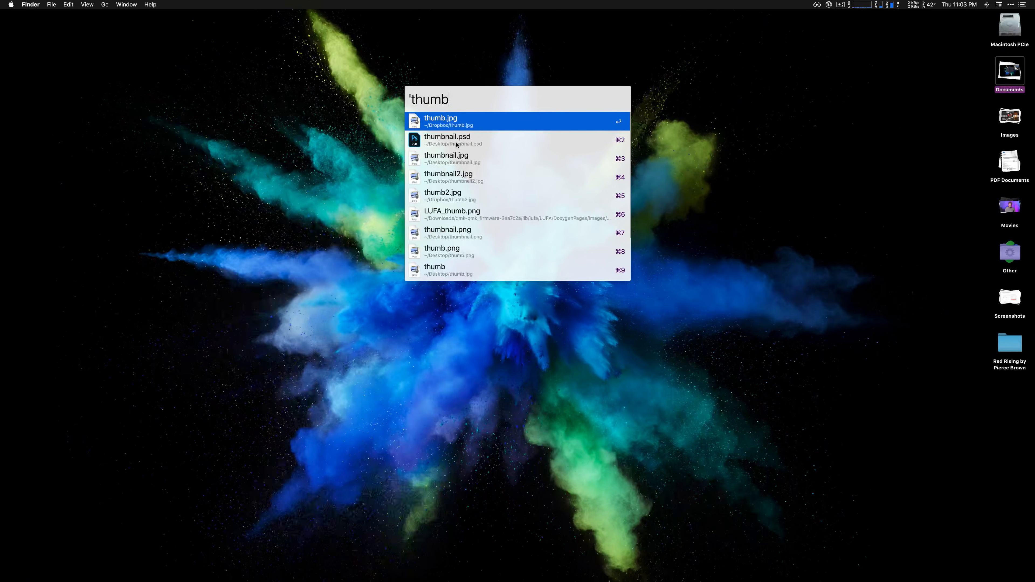
key("enter")
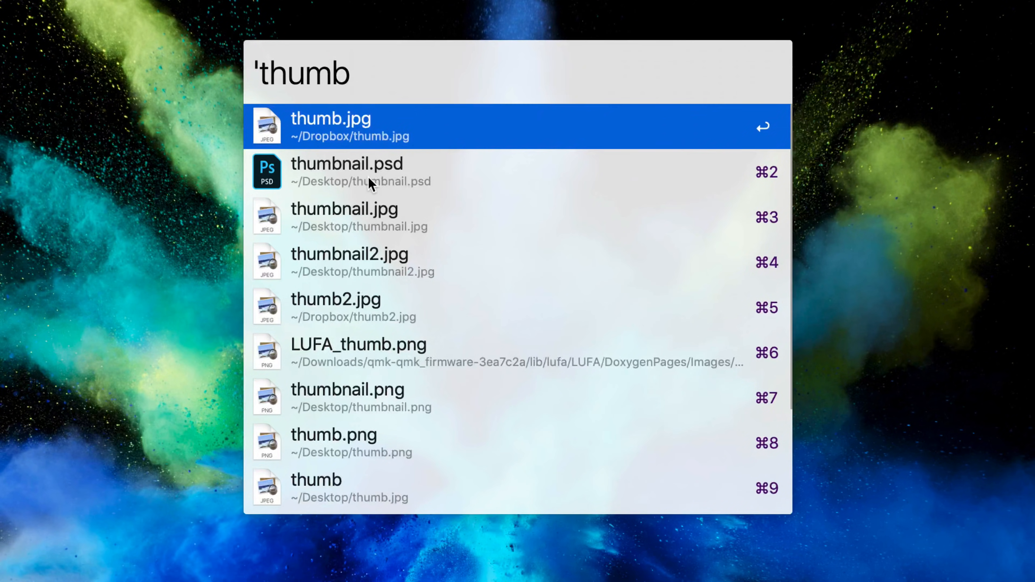
type("dia")
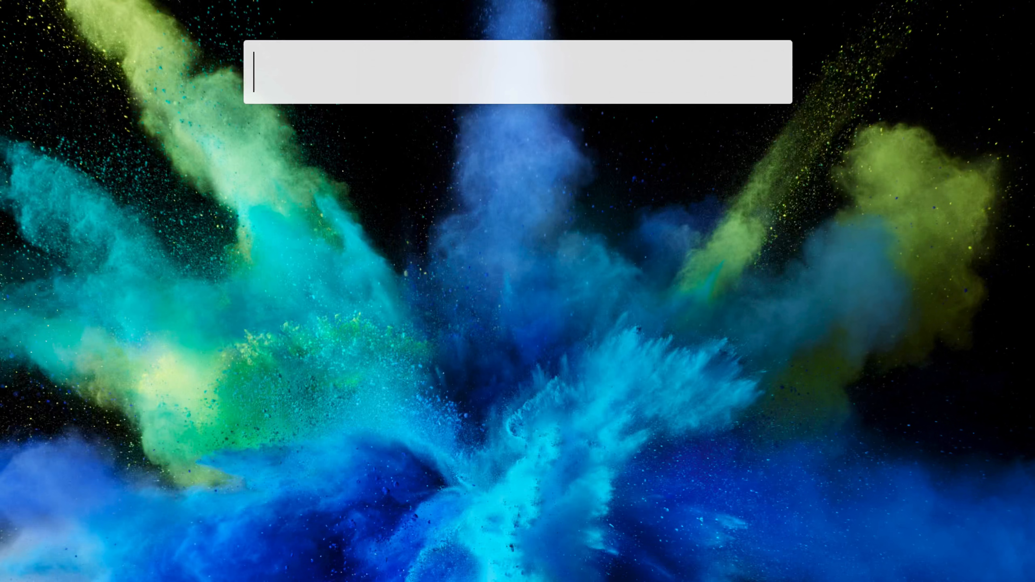
type("67")
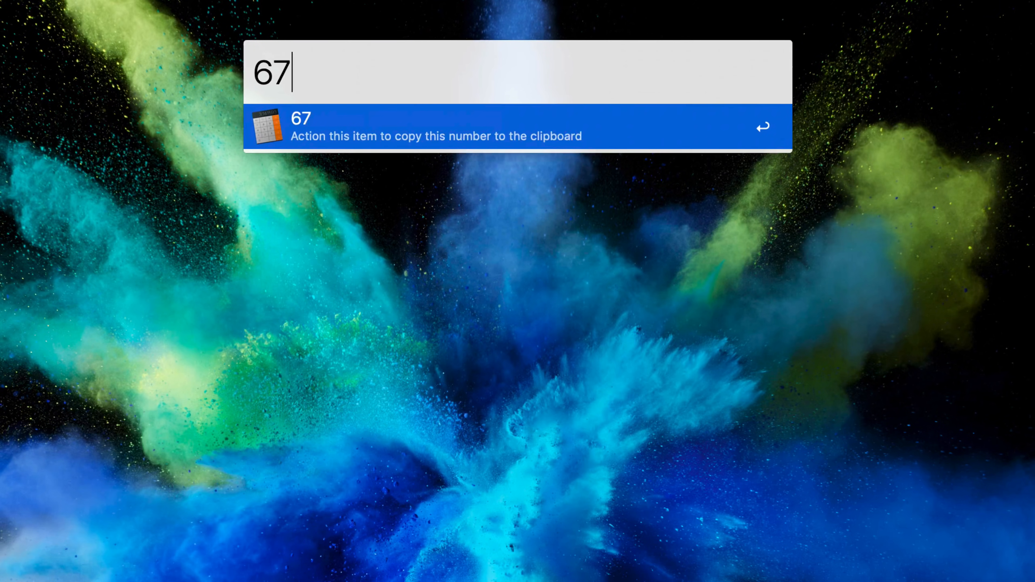
type("+45")
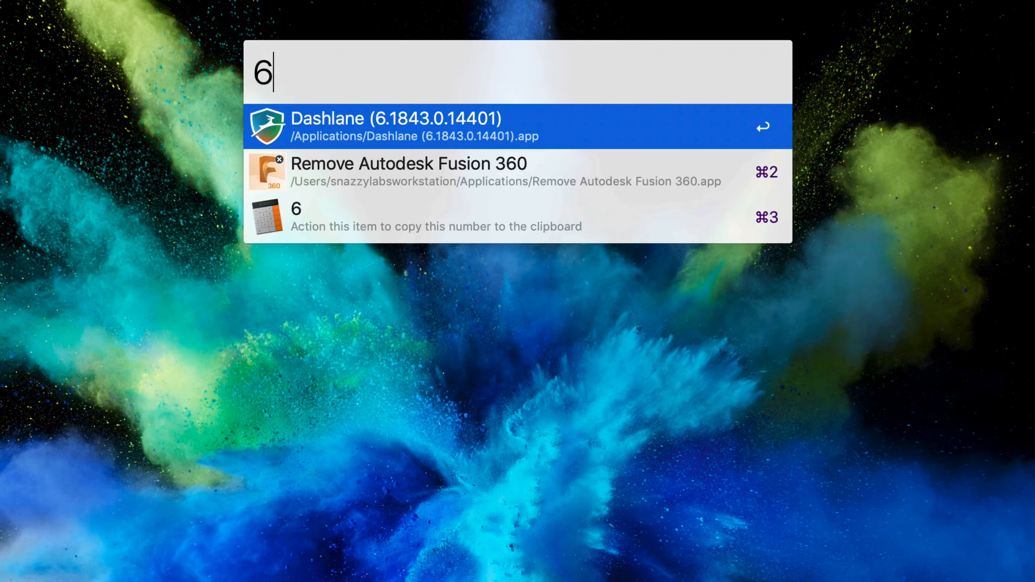
type("de")
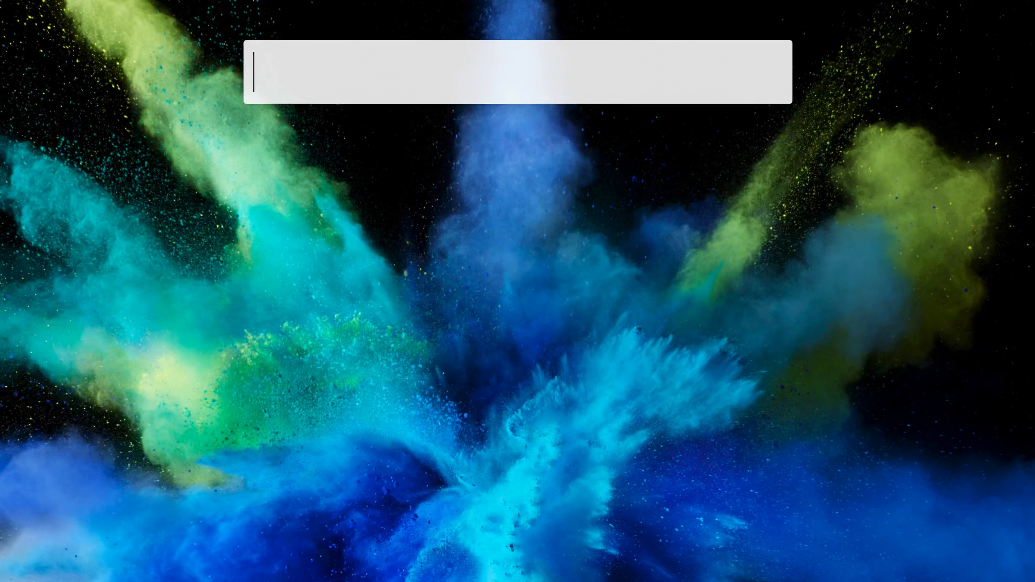
type("spell")
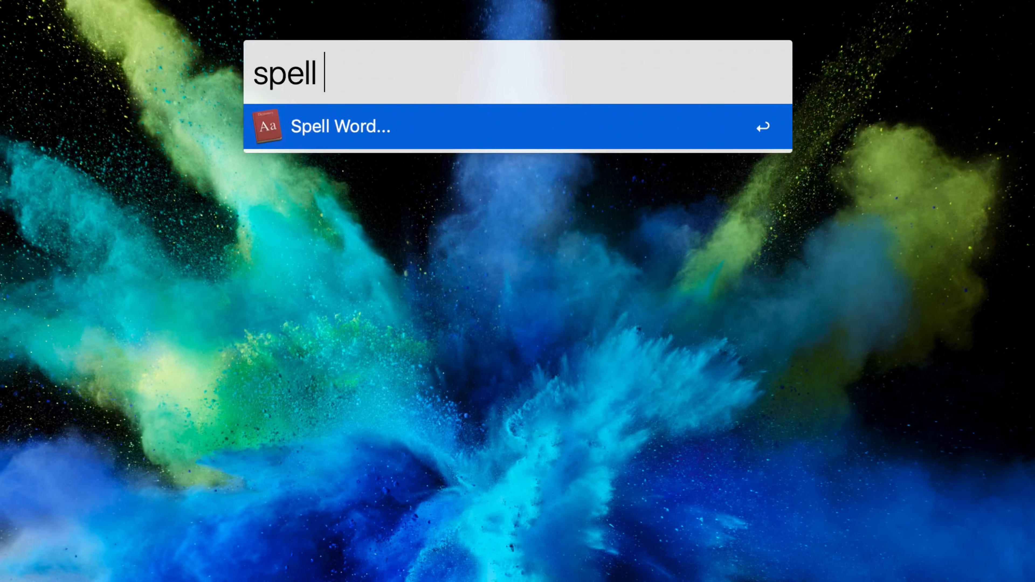
type("diah")
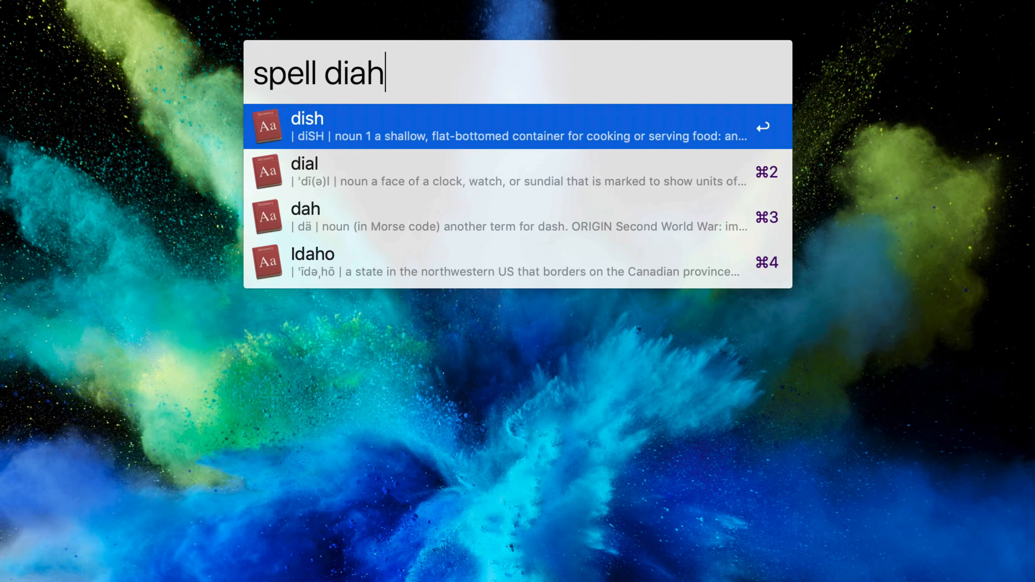
type("rrea")
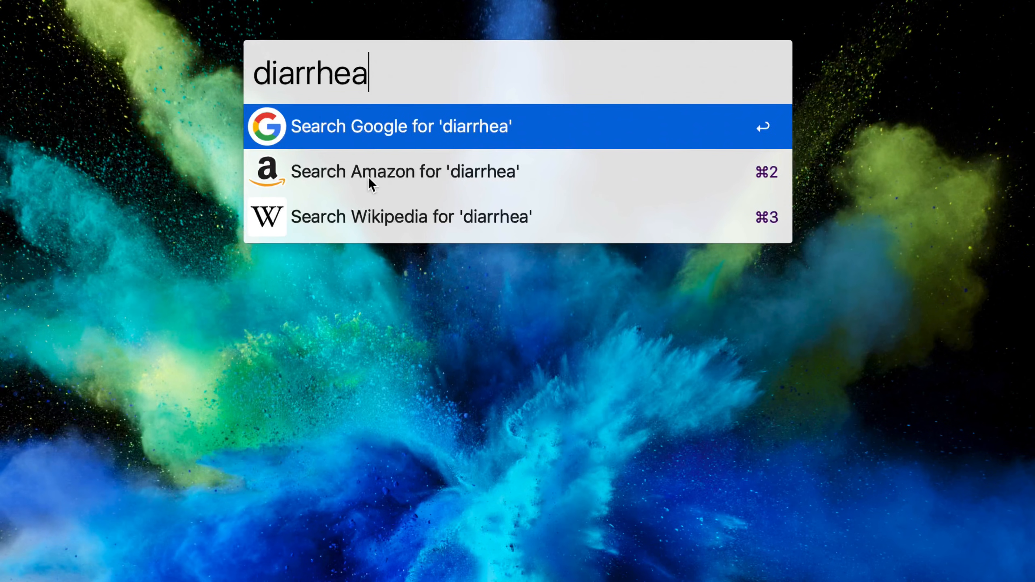
type("S")
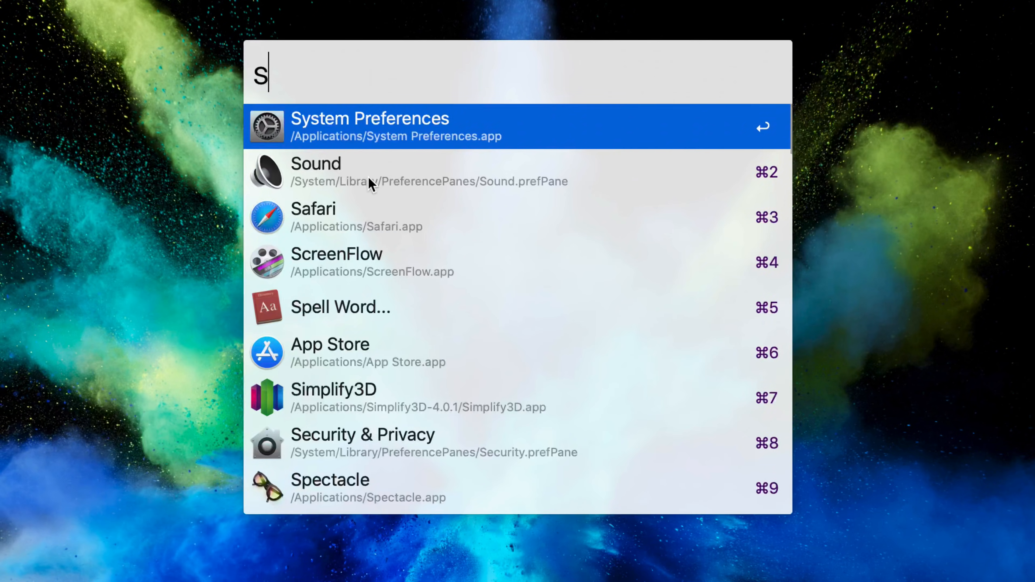
type("pell")
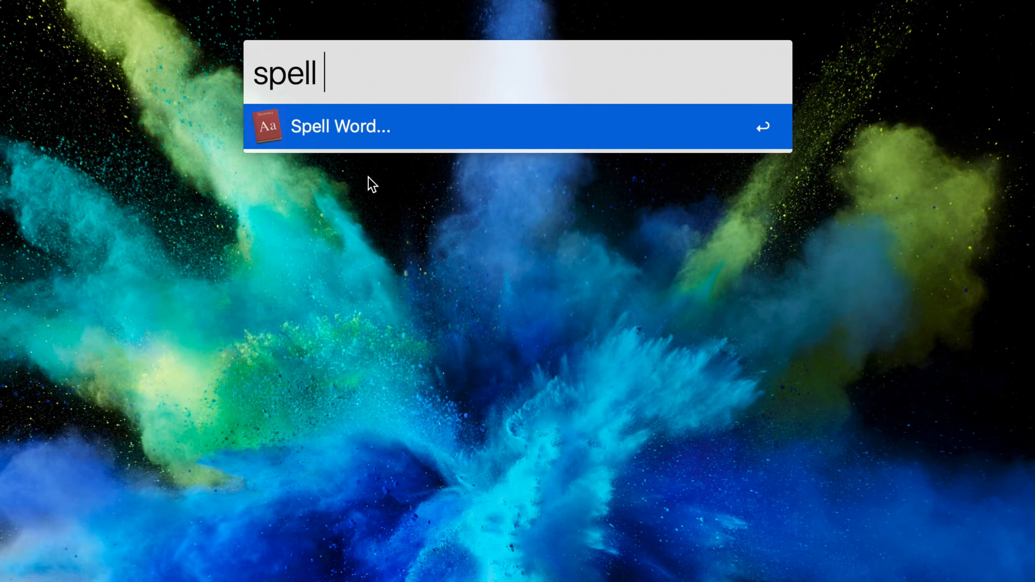
type("dya")
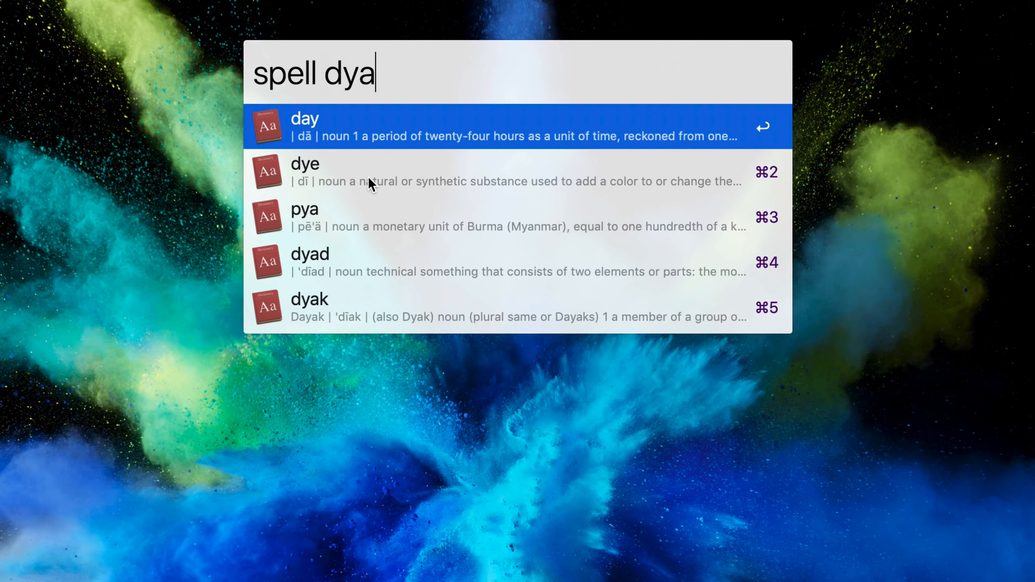
type("riha")
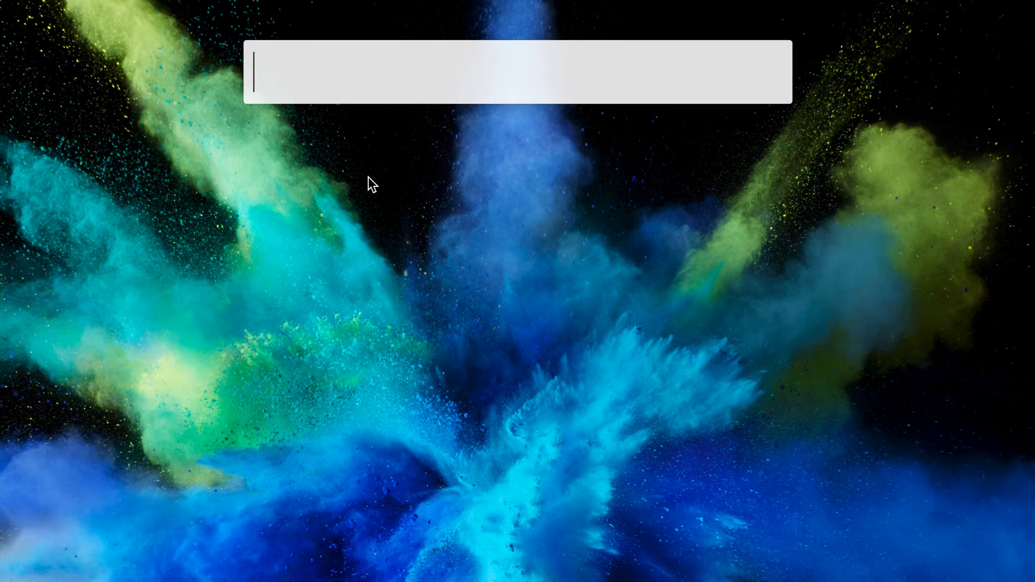
- Search Alfred for 'sleep' and then 'cli' to reach Clipboard History
type("sleep")
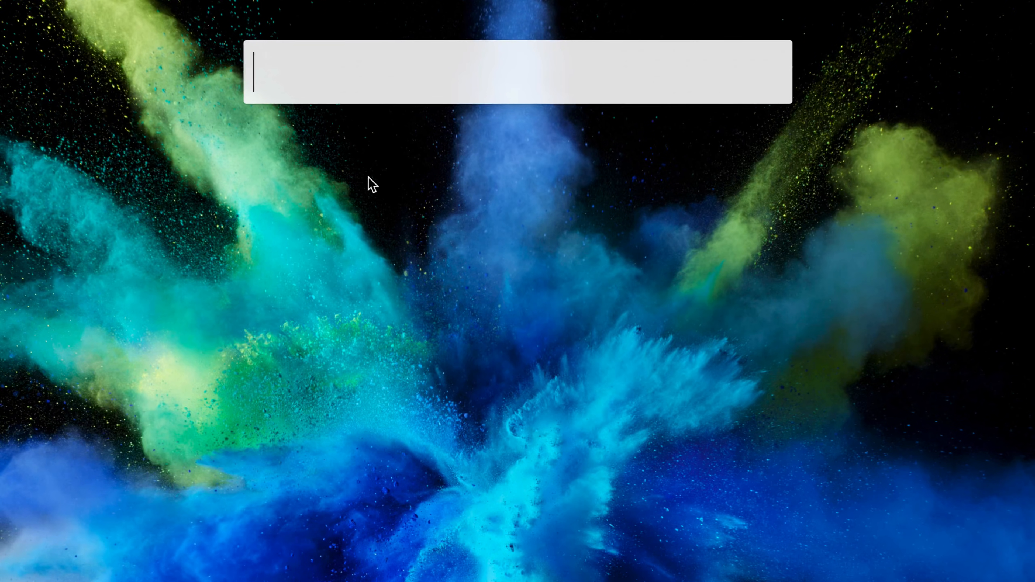
type("cli")
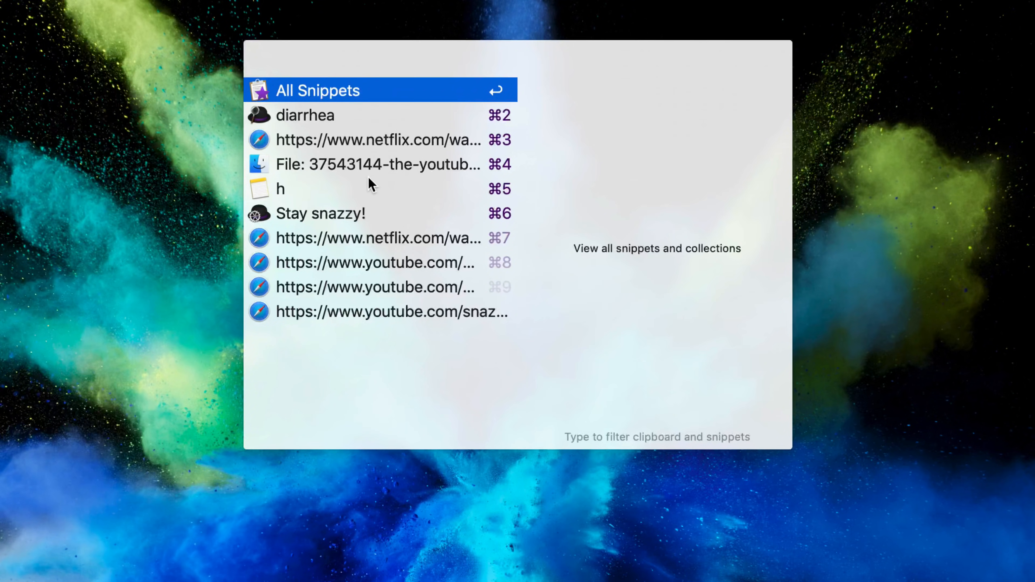
left_click(378, 163)
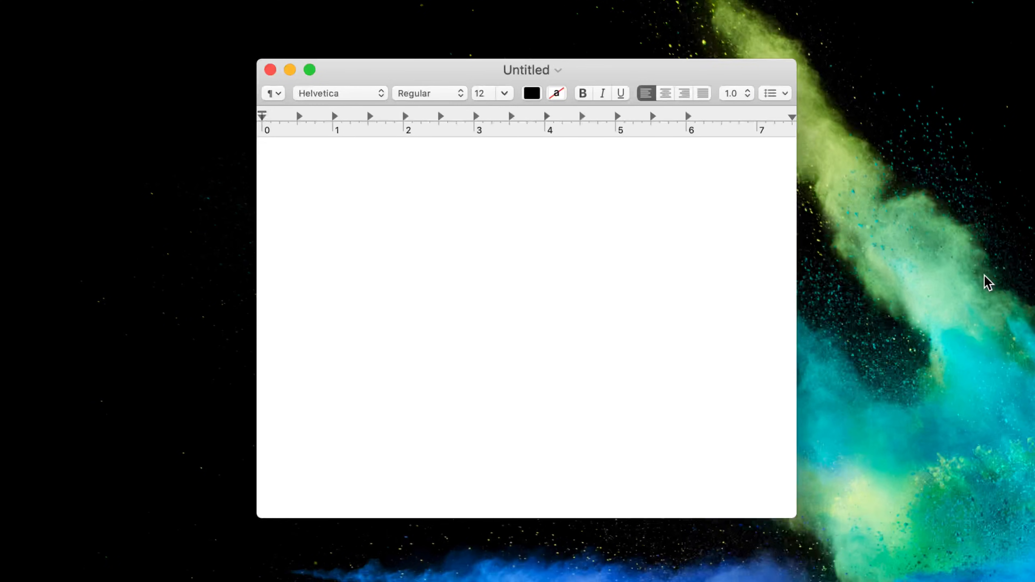
- Insert the 'Stay snazzy!' sign-off and 'Feb 14, 2019 11:05:43 PM' date snippets, then close the document
type("Stay snazzy!")
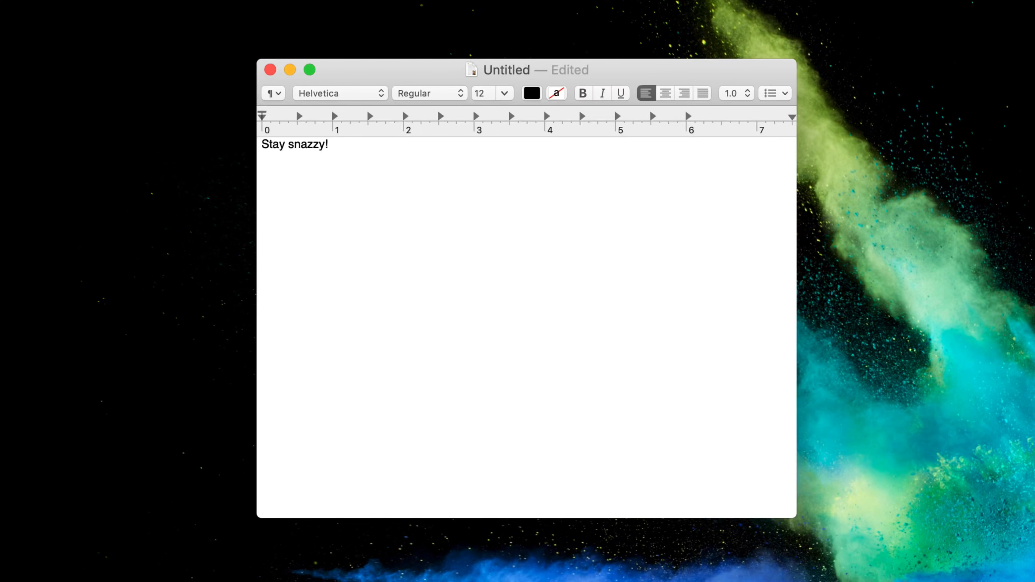
key("Return")
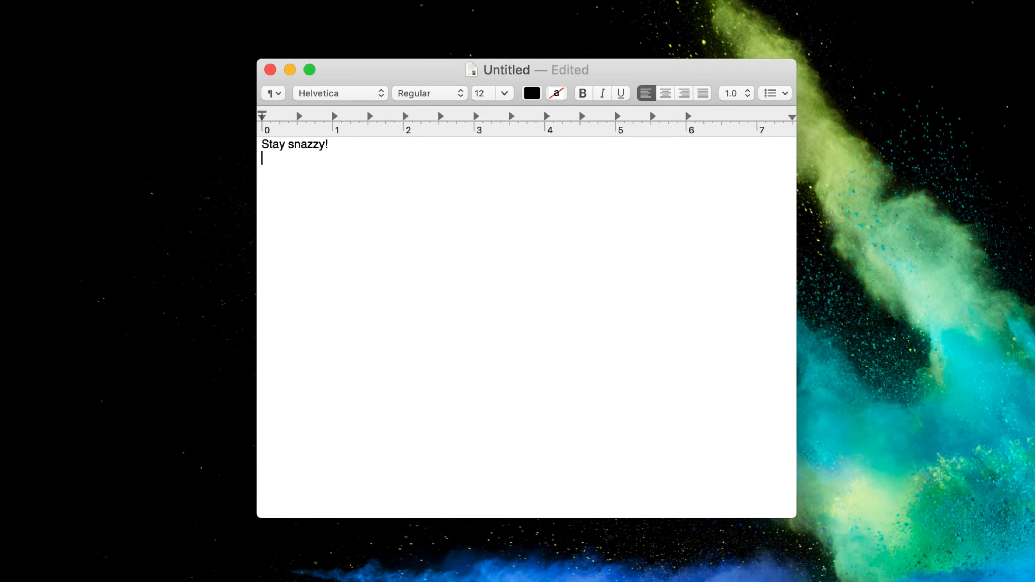
type("Feb 14, 2019")
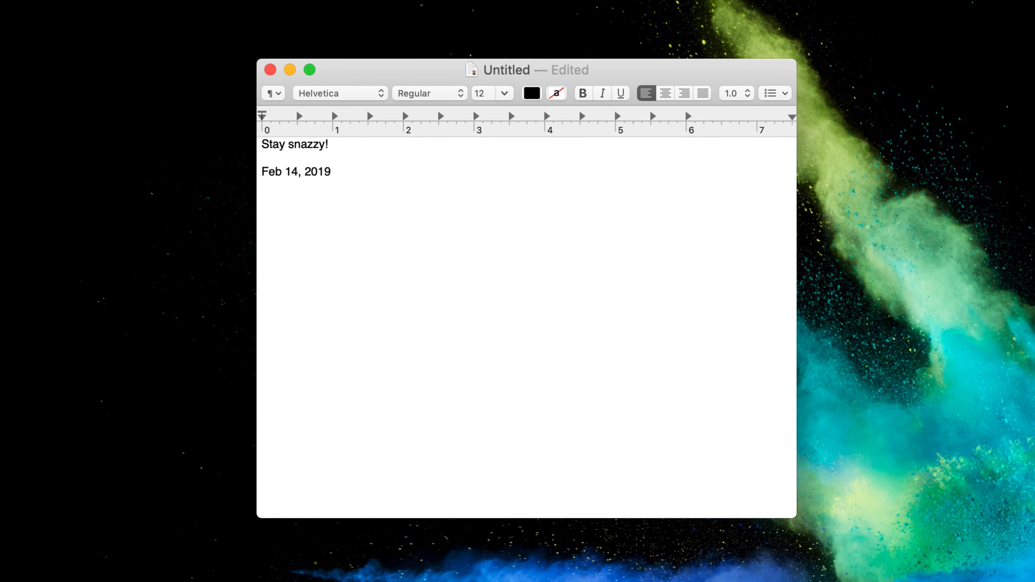
type("11:05:43 PM")
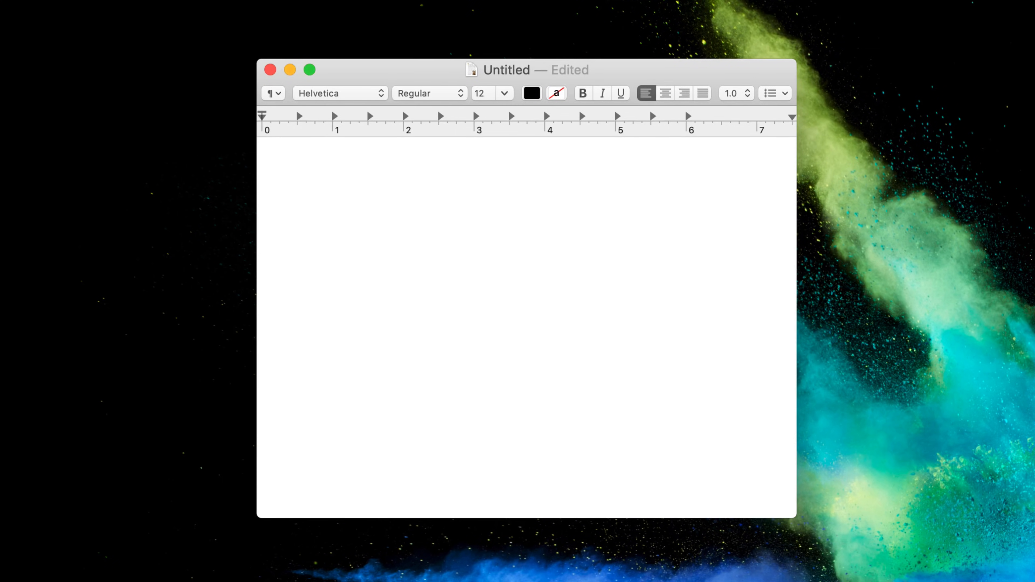
left_click(270, 70)
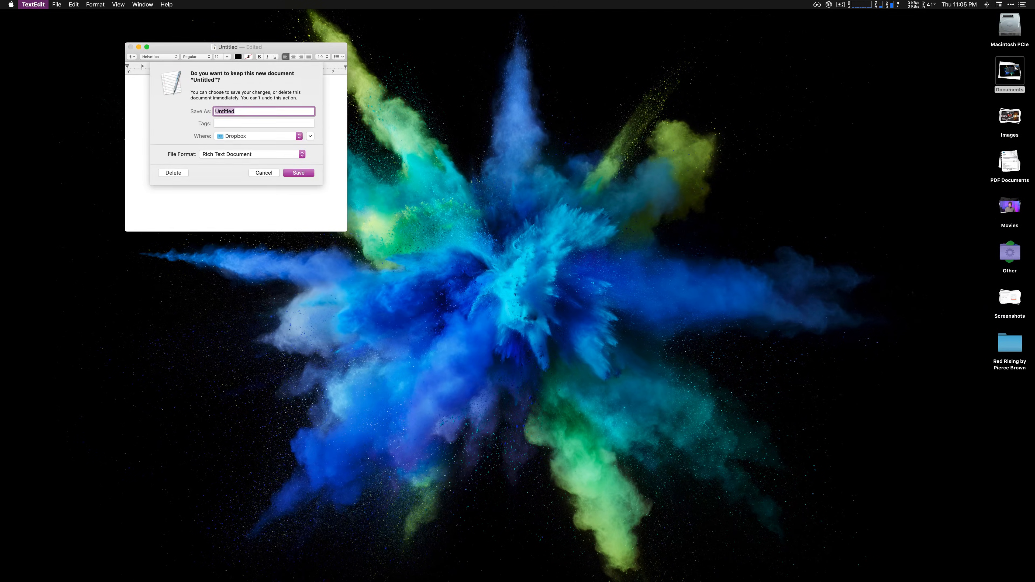
- Discard the untitled document without saving and launch Helium with the pasted link
left_click(173, 172)
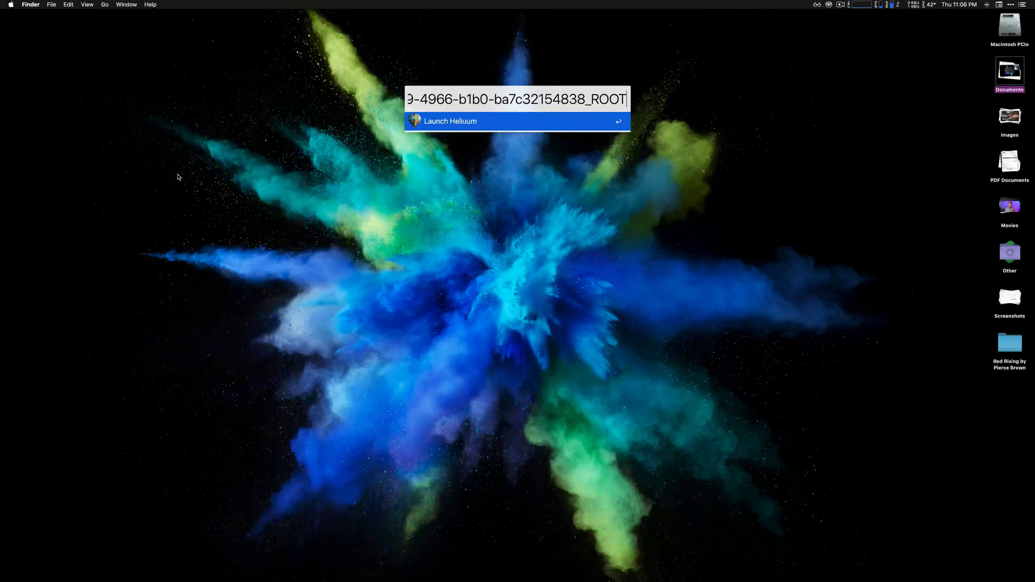
key("enter")
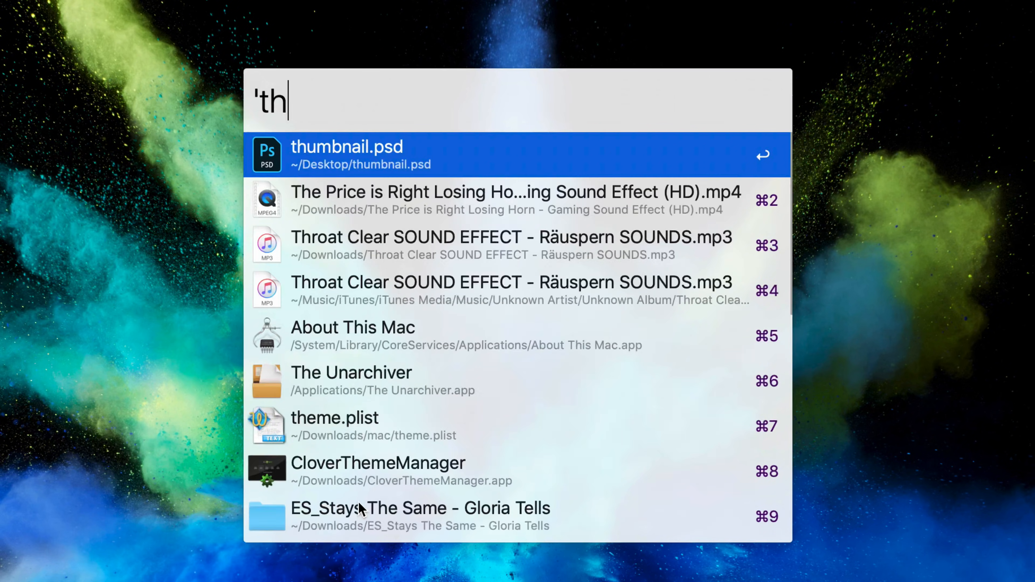
- Search 'thumb' in Alfred and add thumbnail files to the buffer for file actions
type("umb")
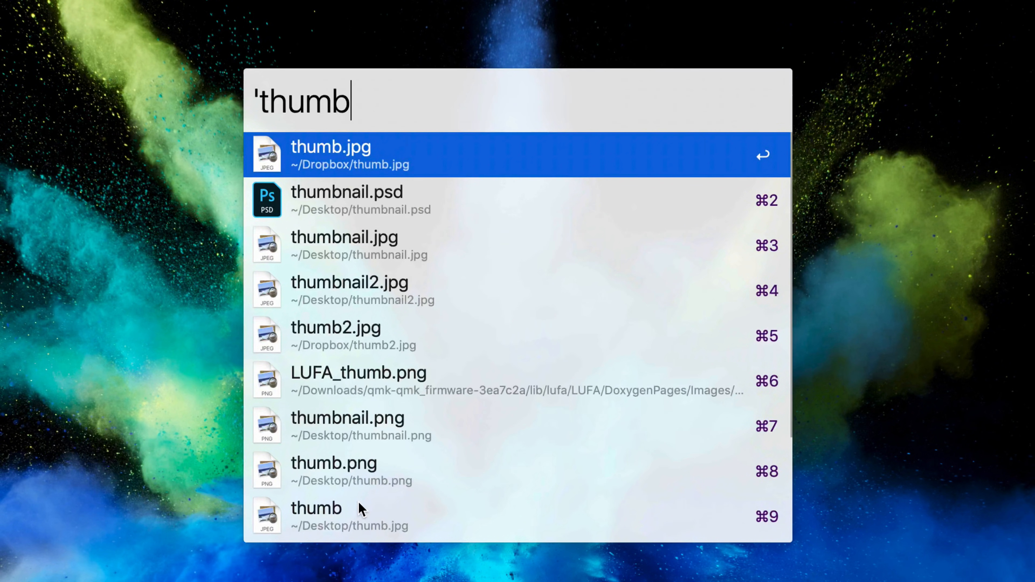
key("Down")
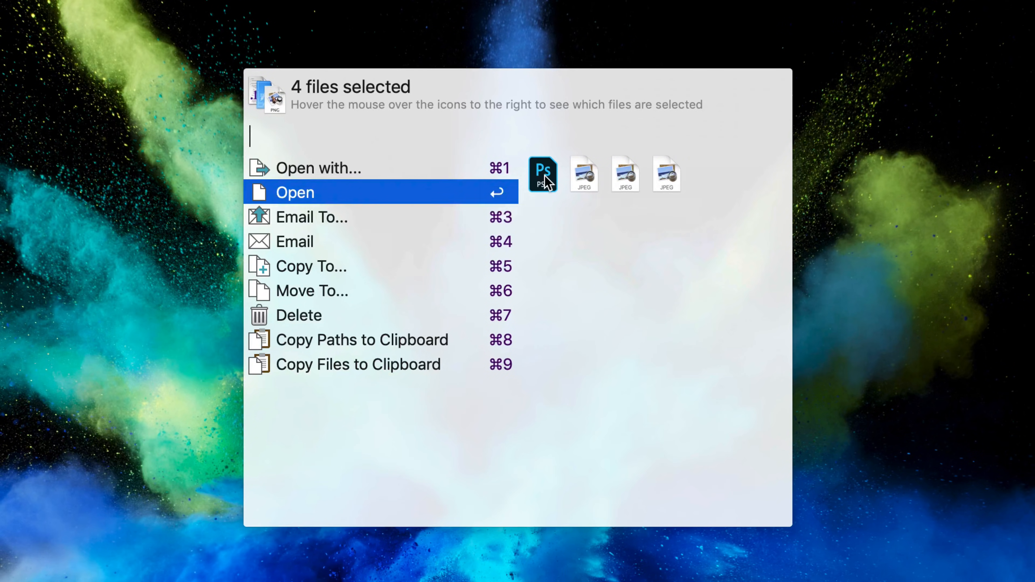
mouse_move(364, 266)
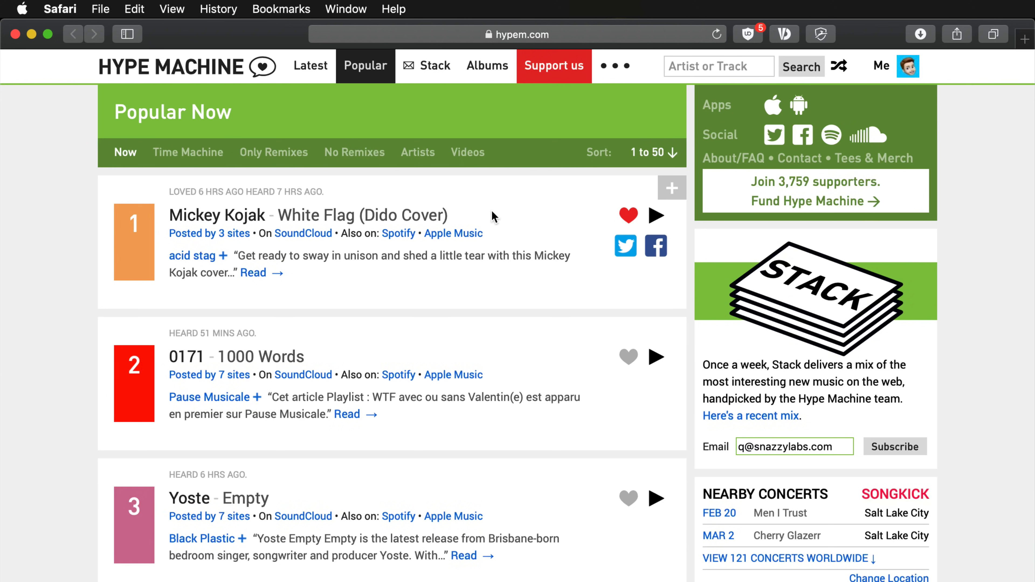
mouse_move(461, 273)
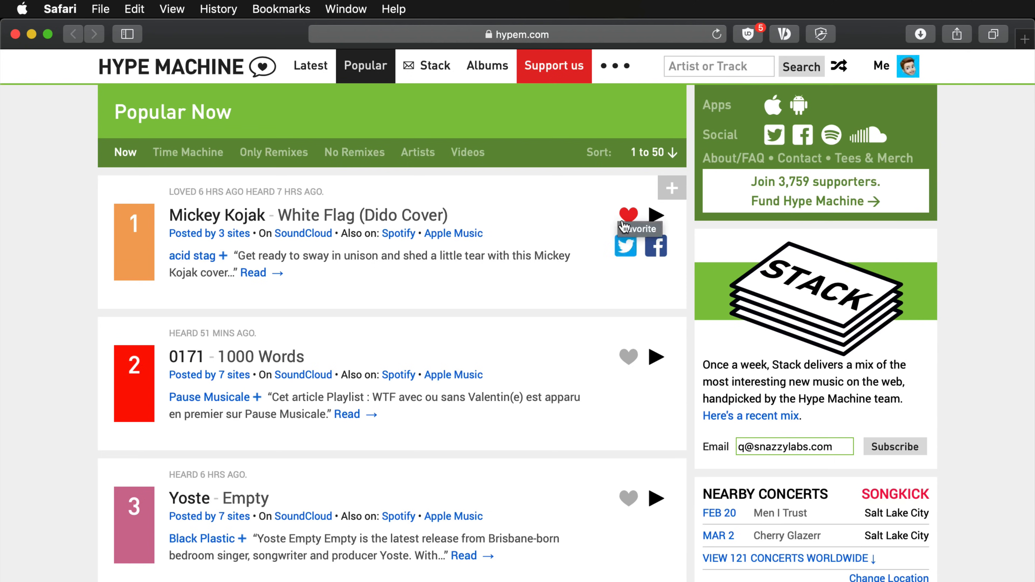
- Love Mickey Kojak's 'White Flag (Dido Cover)' on Hype Machine's Popular chart
left_click(628, 215)
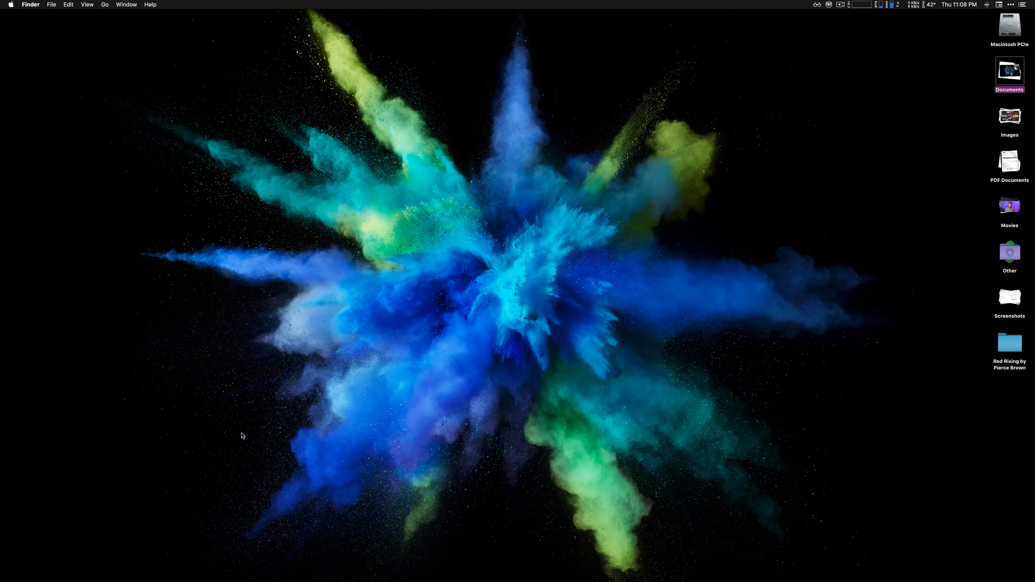
- Launch Plug, filter the Popular chart by remixes, then show the current chart again
type("plig")
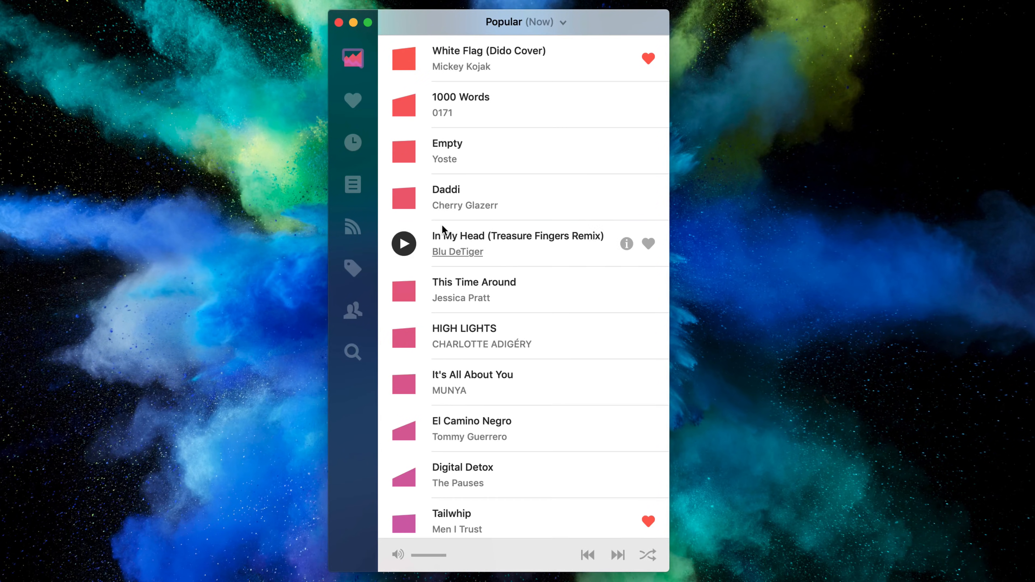
mouse_move(177, 89)
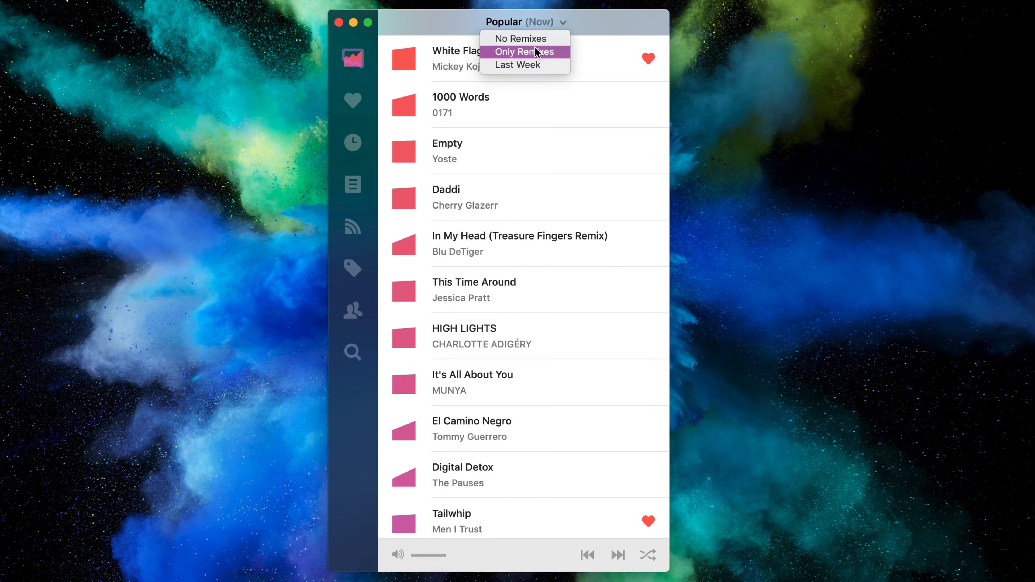
left_click(520, 38)
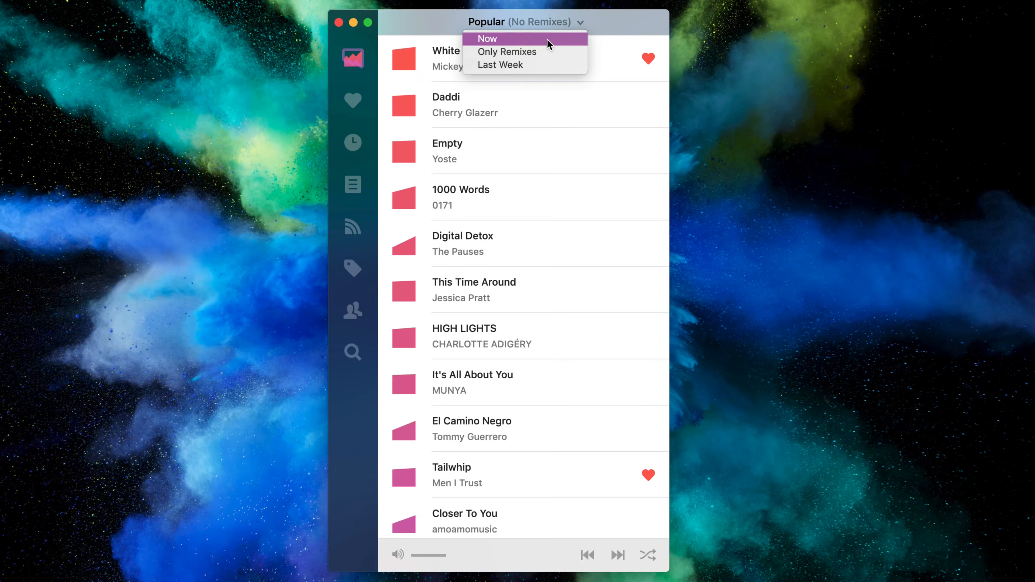
left_click(353, 100)
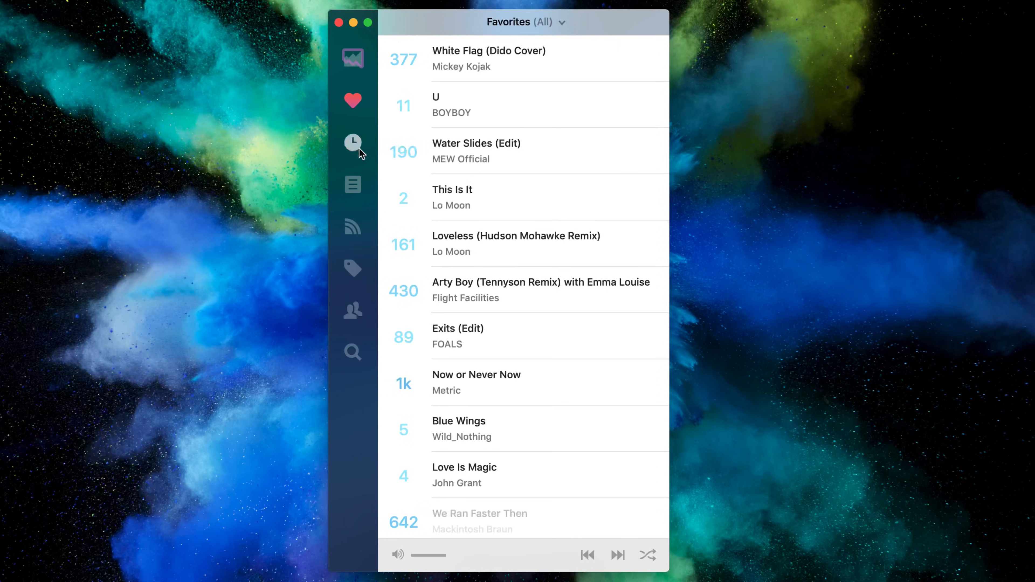
left_click(353, 227)
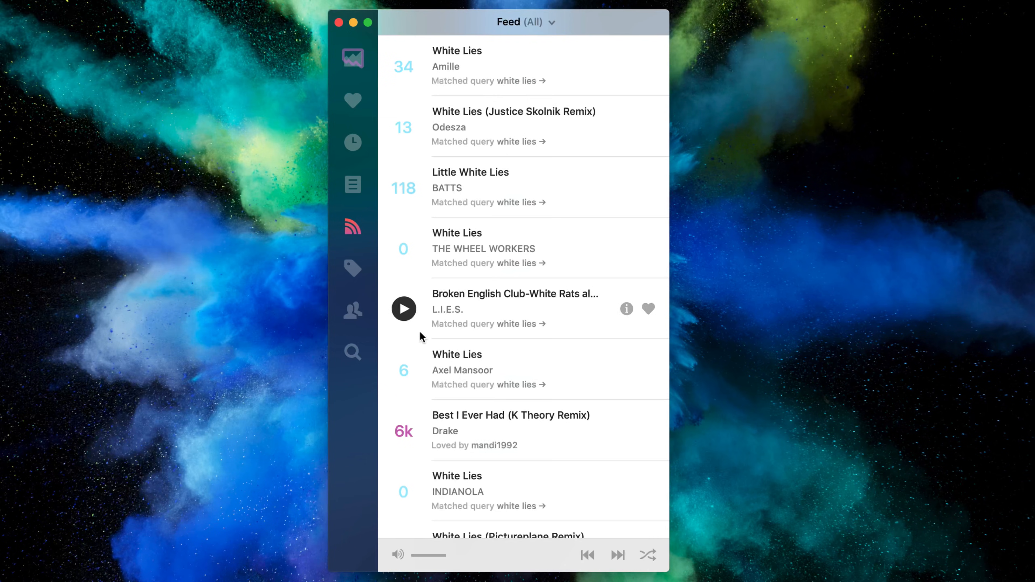
left_click(352, 269)
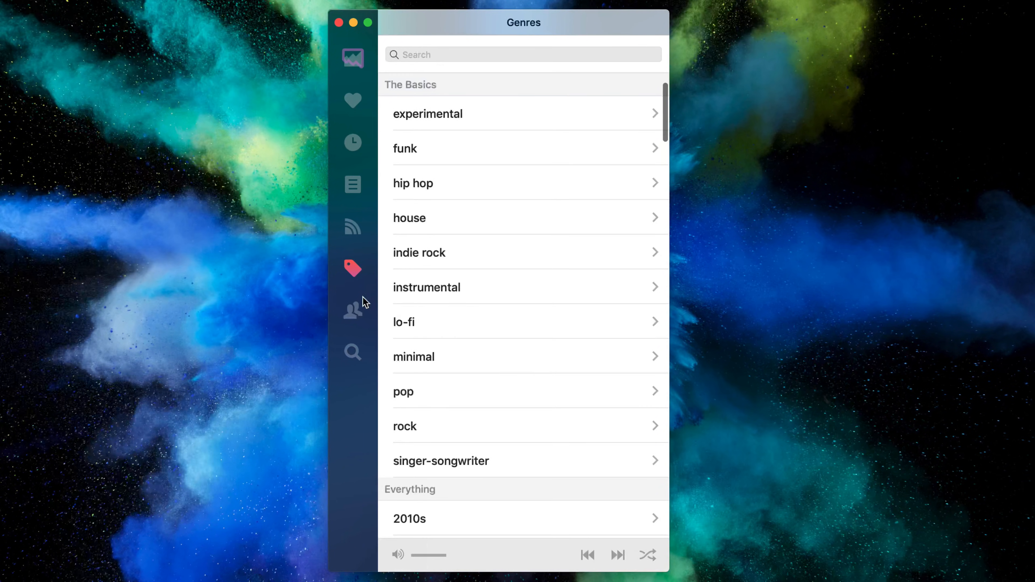
left_click(352, 310)
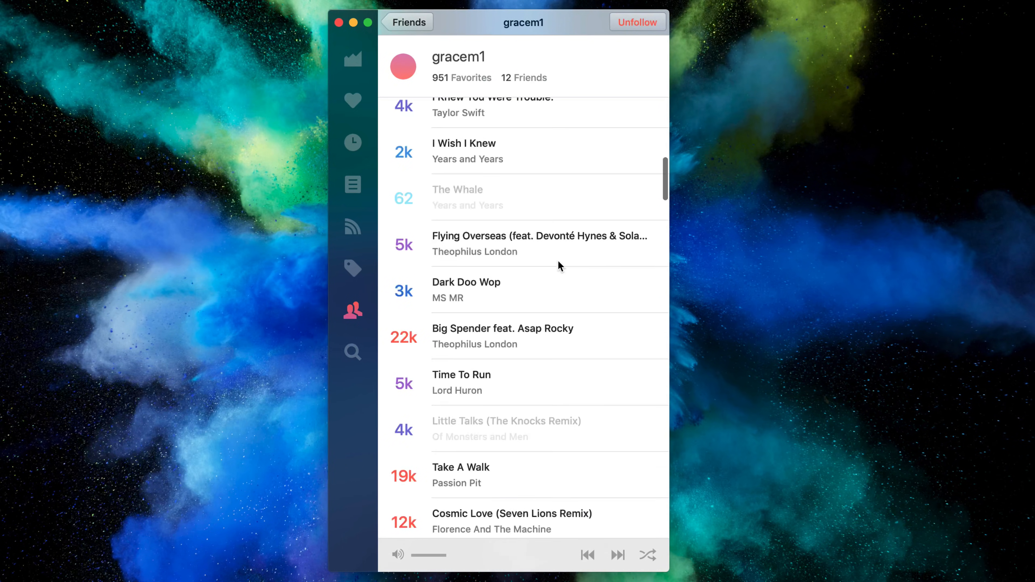
mouse_move(353, 352)
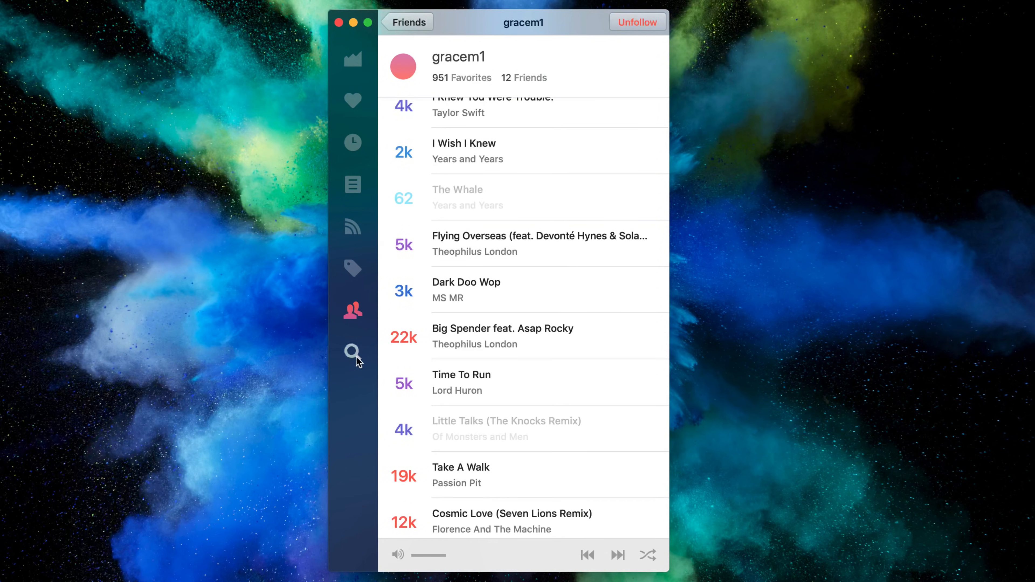
- Return to Plug's current Popular chart and scroll through the tracks before quitting
left_click(353, 352)
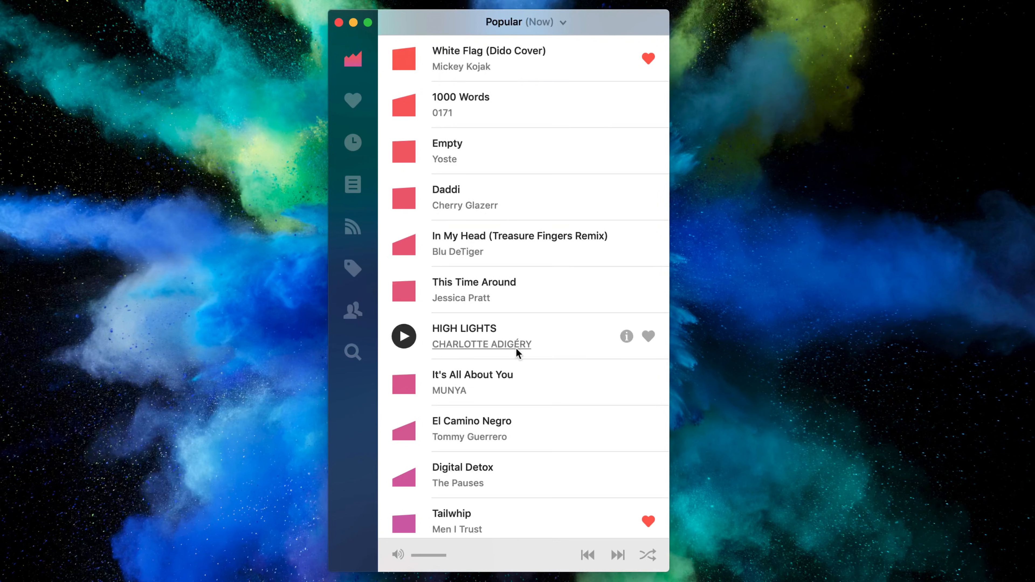
scroll("down", 3)
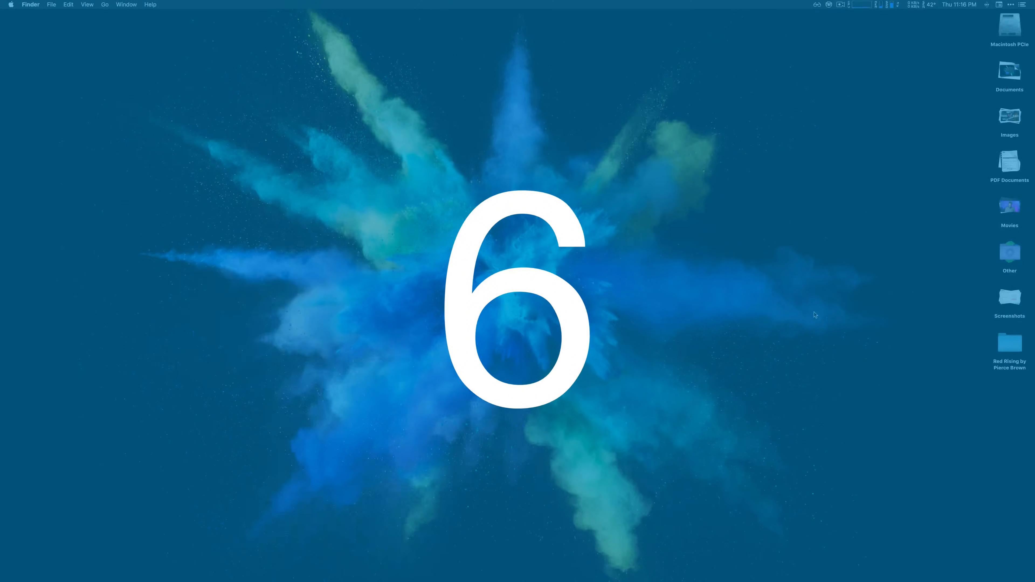
- Launch Encrypto from Alfred by searching 'e'
type("e")
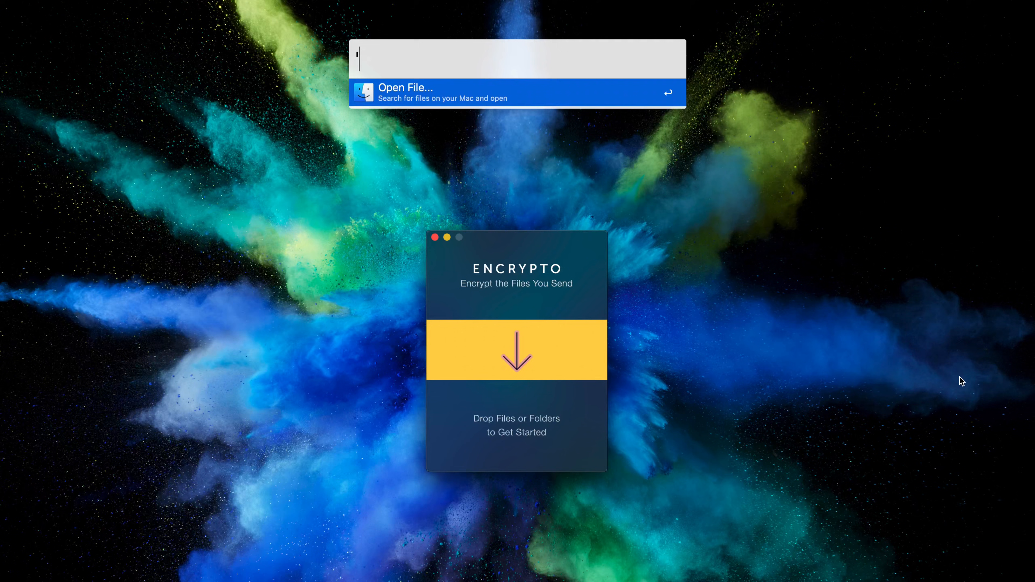
- Load the thumbnail file into Encrypto and enter a password, revealed with Show
type("thumb")
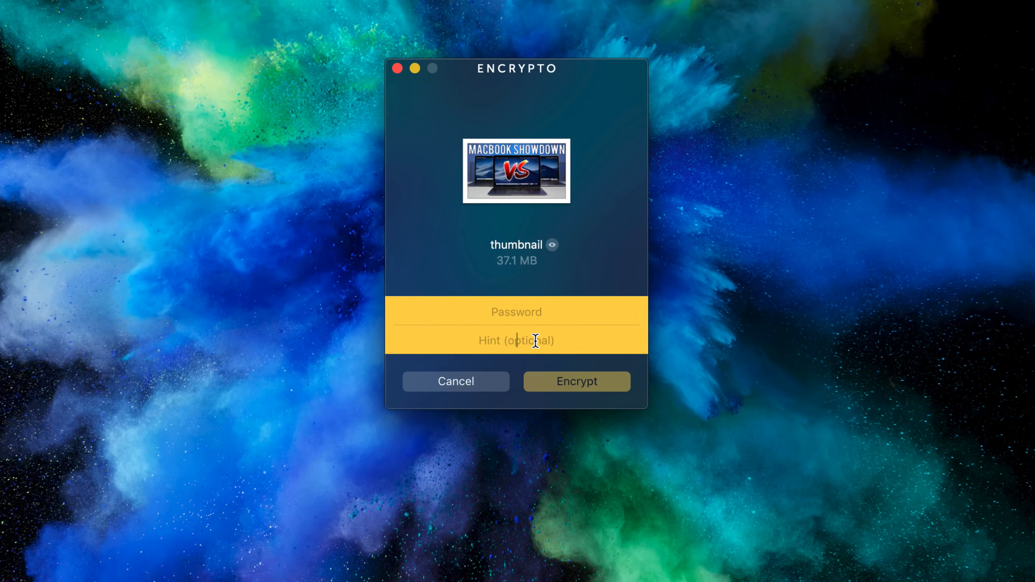
type("••••")
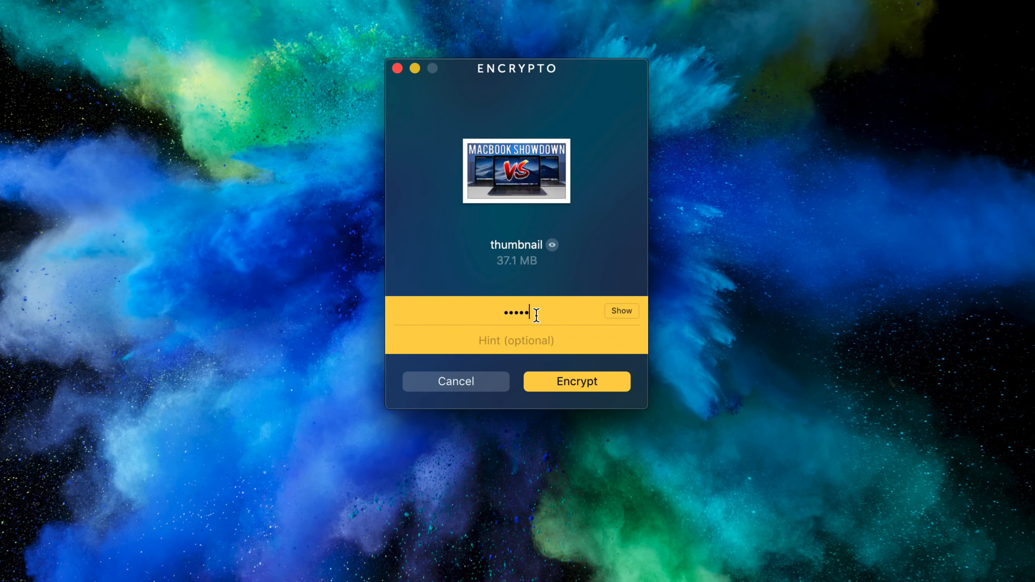
left_click(621, 311)
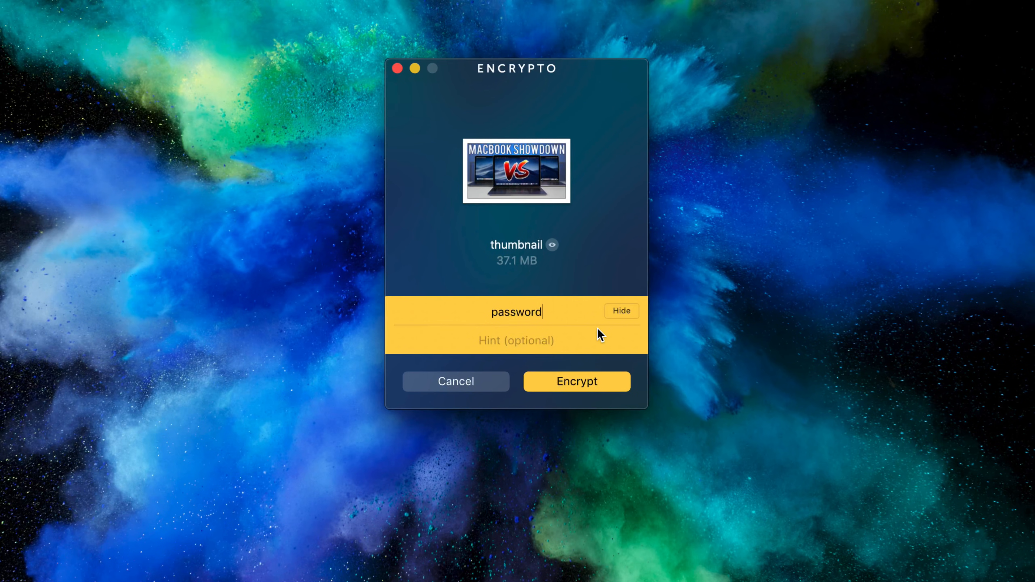
- Add the password hint 'hi dummy' and encrypt the thumbnail file
type("hi")
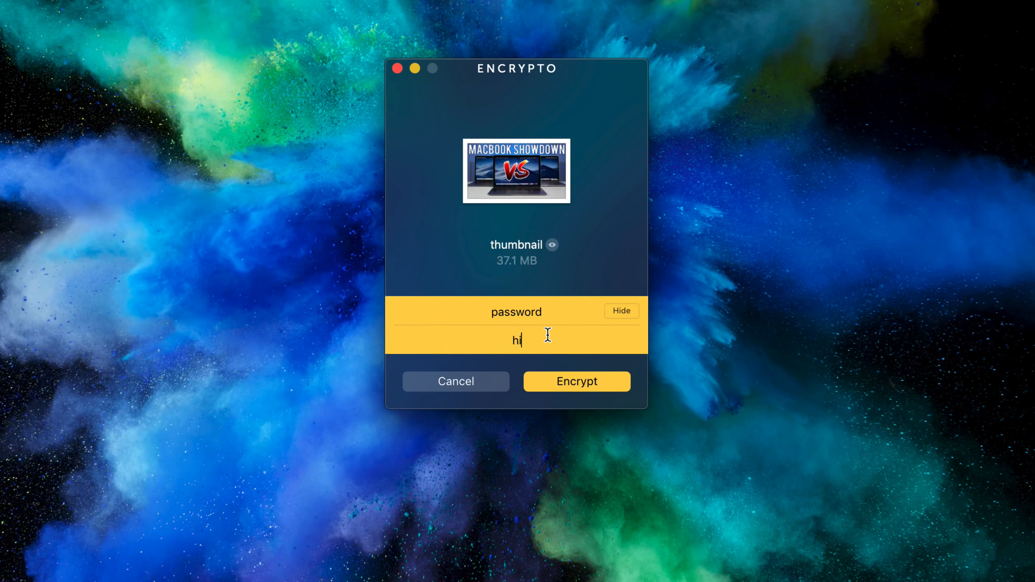
type("dummy")
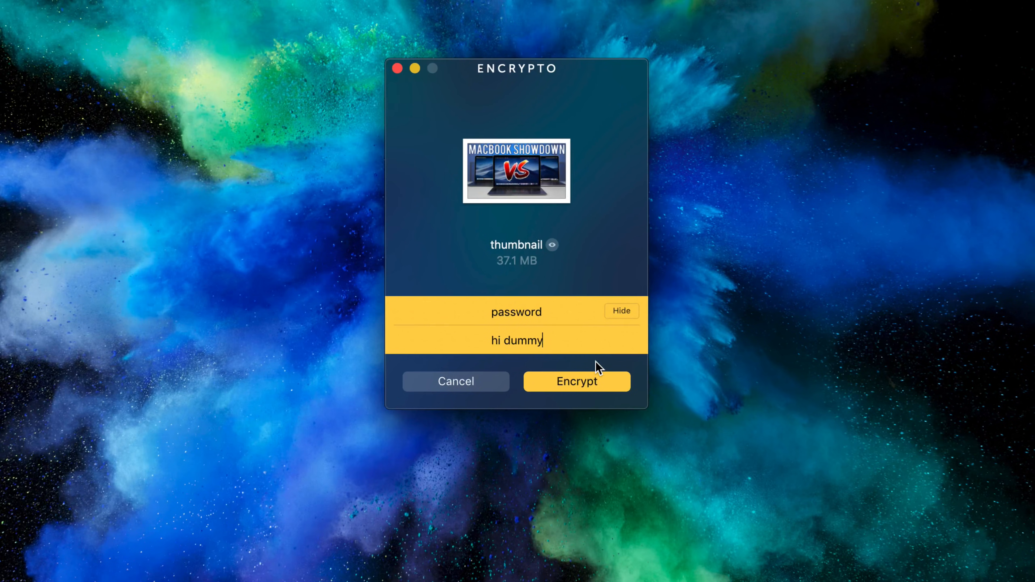
left_click(576, 382)
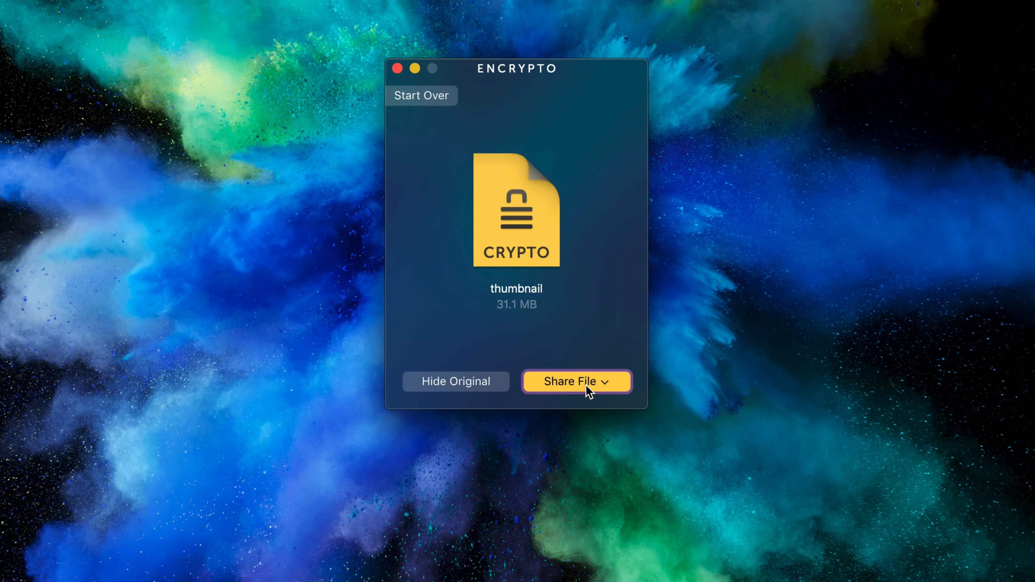
- Browse Encrypto's Share File options and choose Save As… for the encrypted thumbnail
left_click(575, 382)
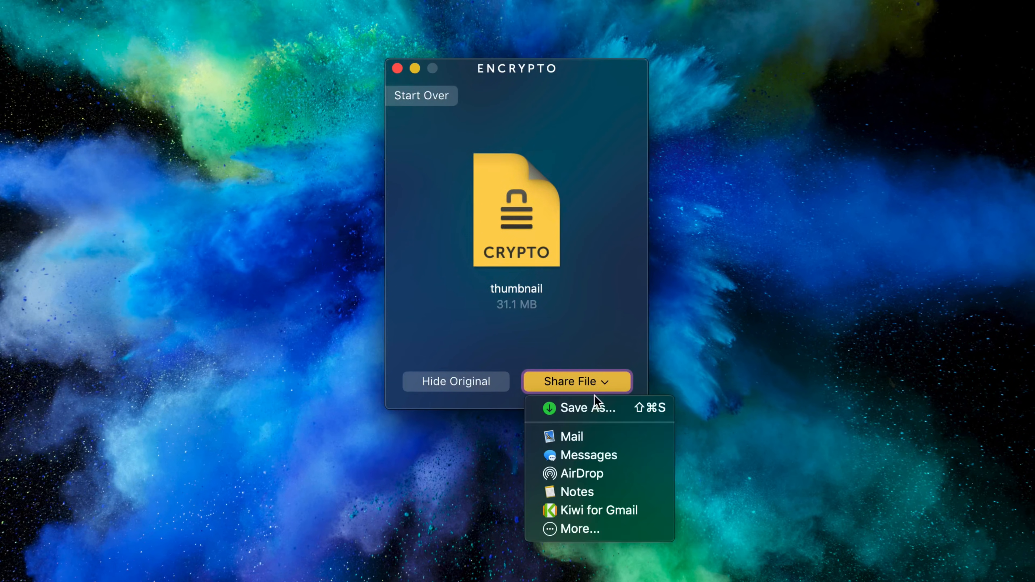
mouse_move(595, 408)
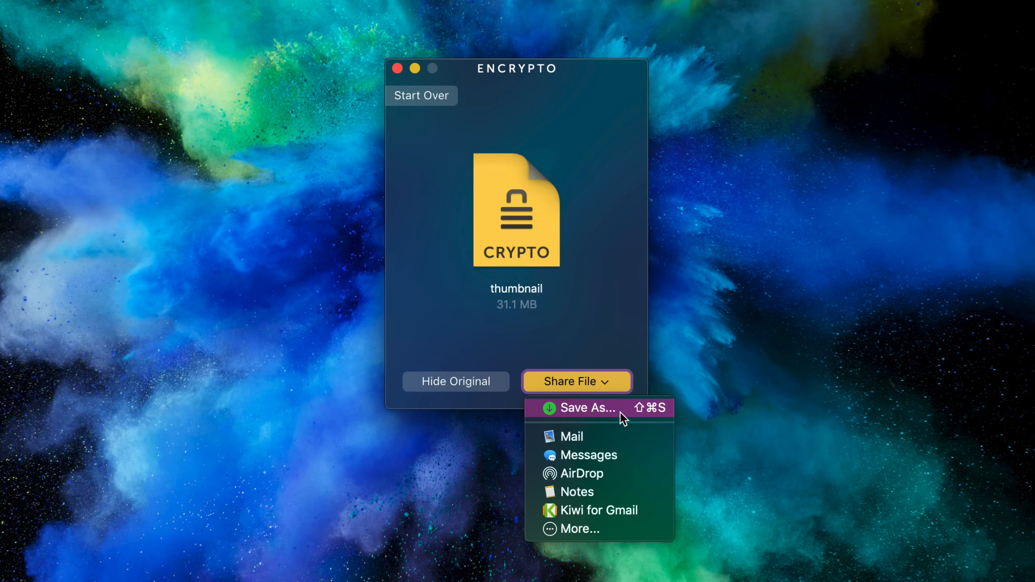
mouse_move(623, 423)
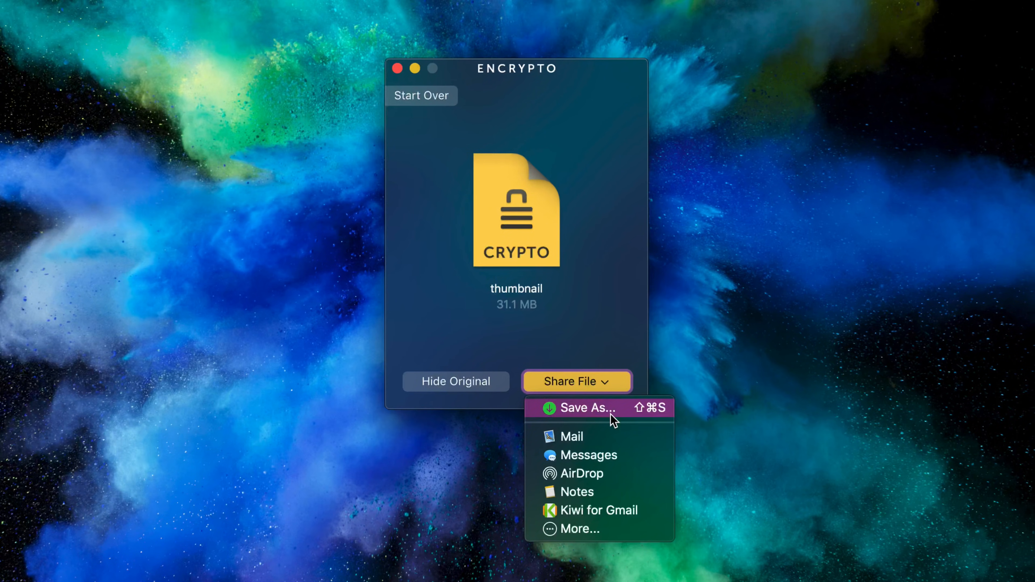
mouse_move(582, 455)
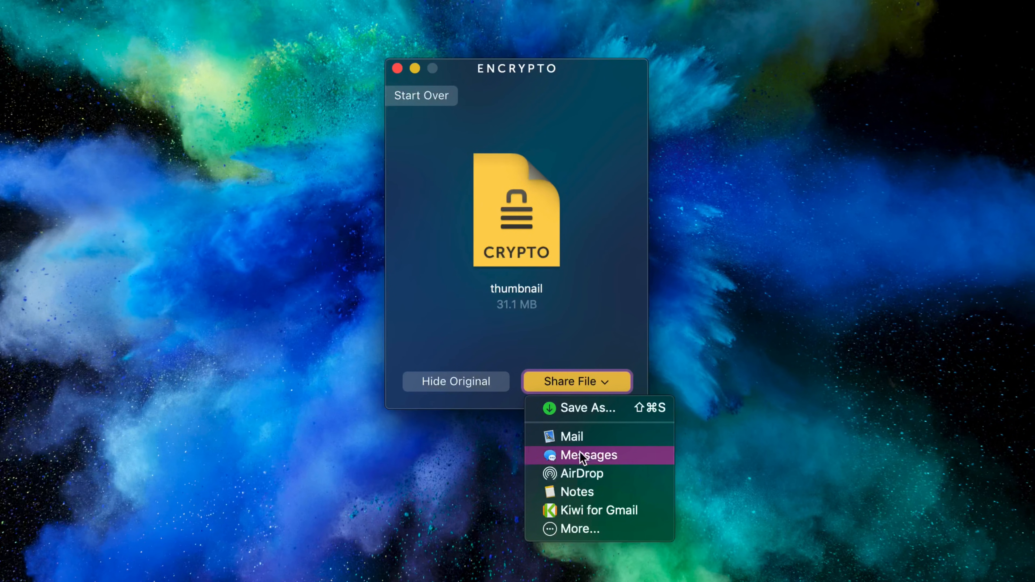
mouse_move(582, 473)
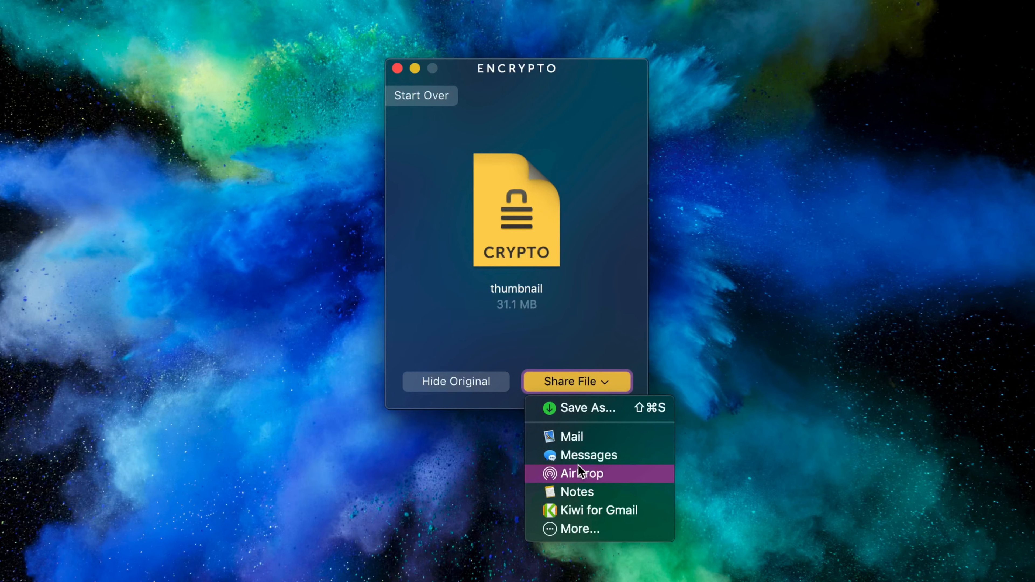
mouse_move(576, 492)
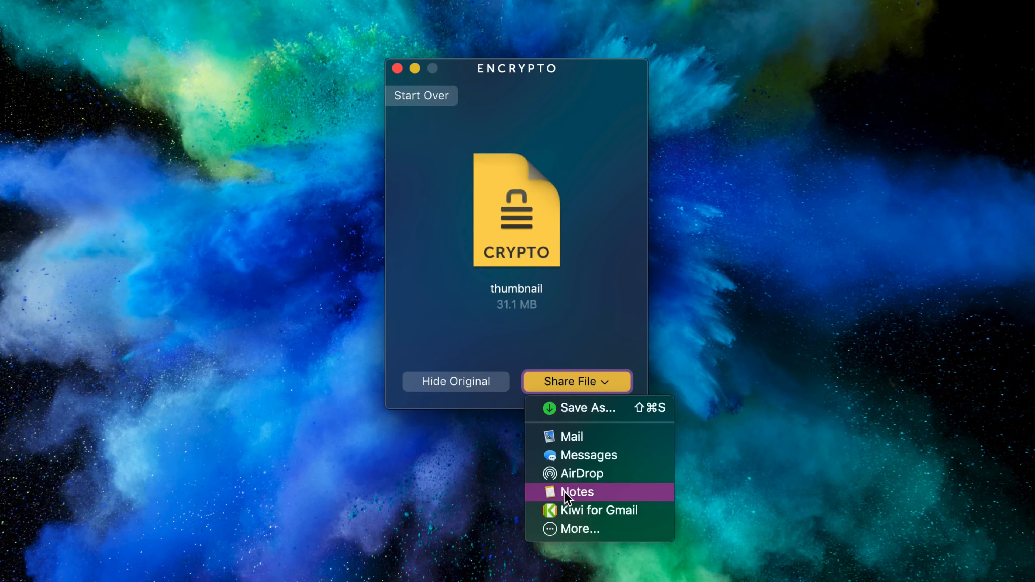
mouse_move(622, 355)
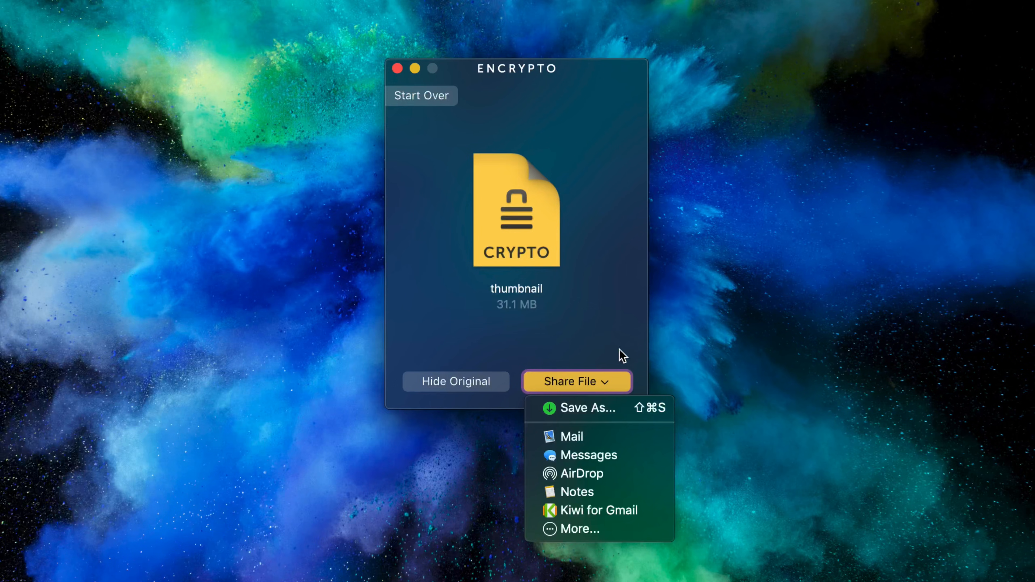
left_click(576, 382)
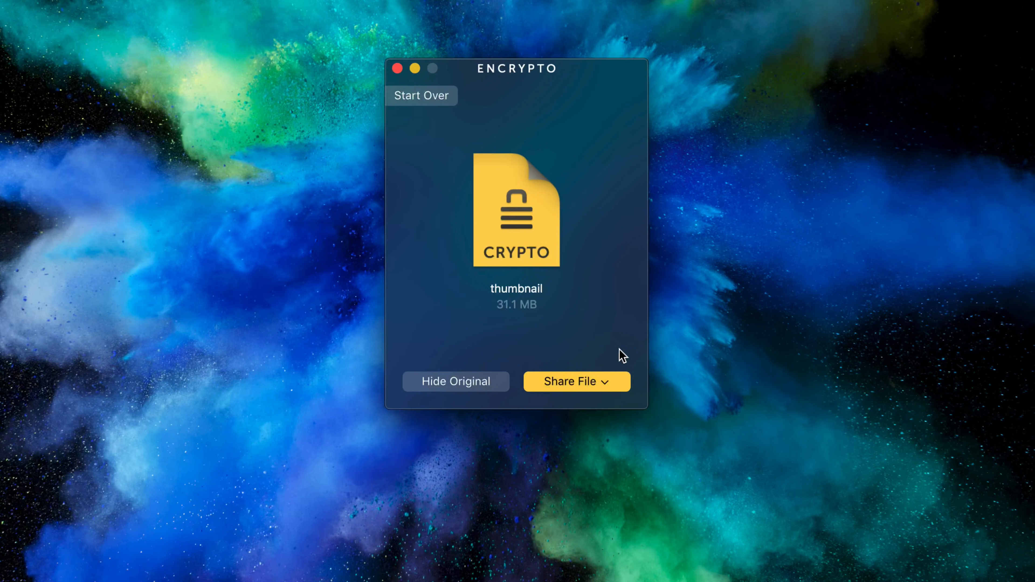
left_click(576, 382)
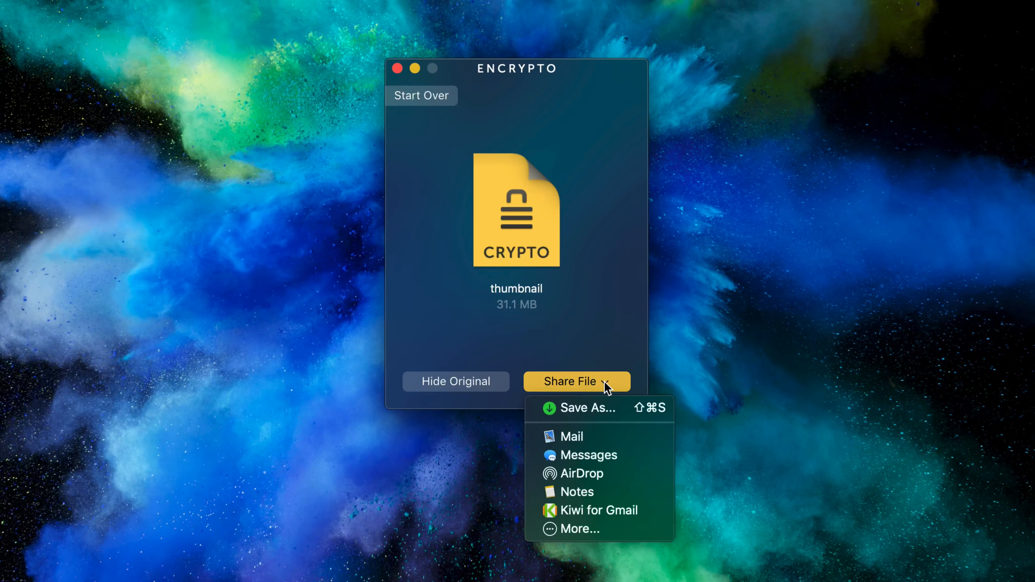
left_click(587, 408)
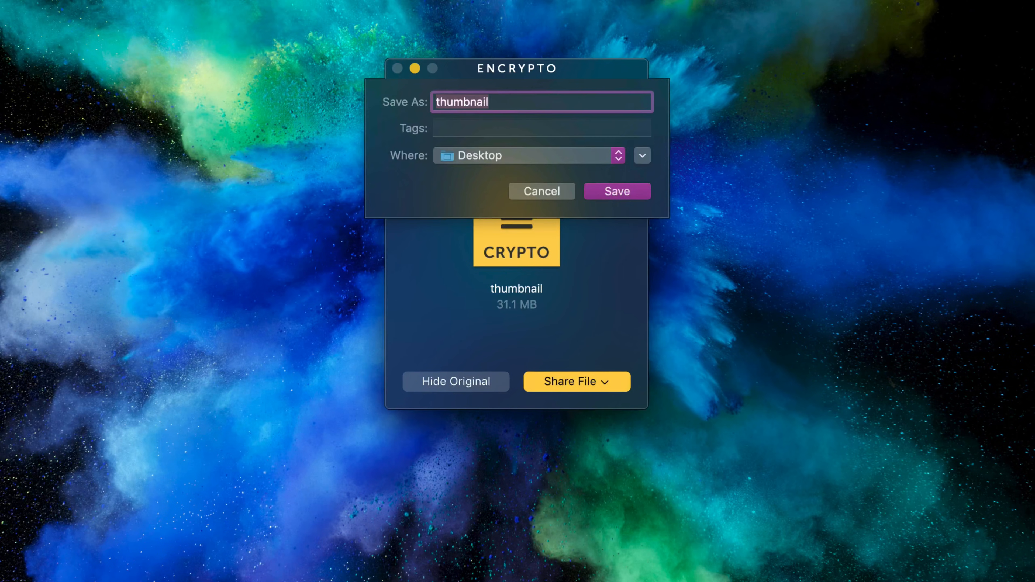
- Save thumbnail.crypto to the Desktop and reopen it from the desktop stack
left_click(616, 191)
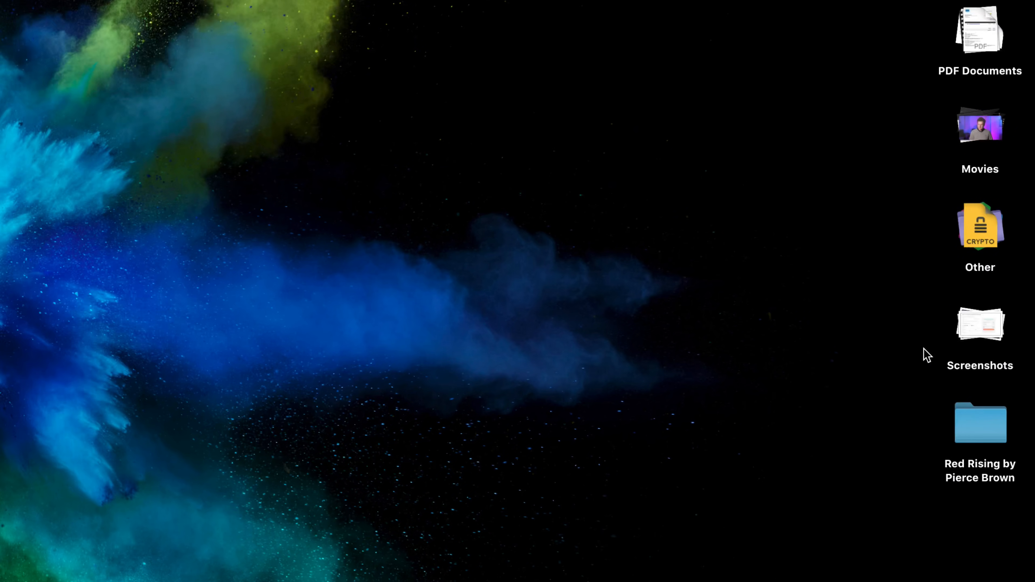
mouse_move(977, 274)
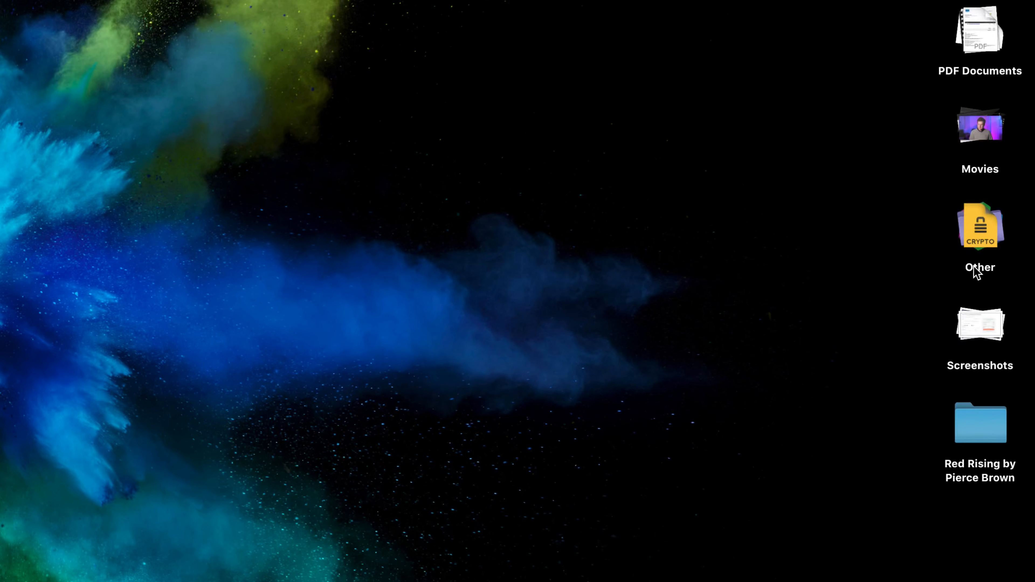
mouse_move(987, 220)
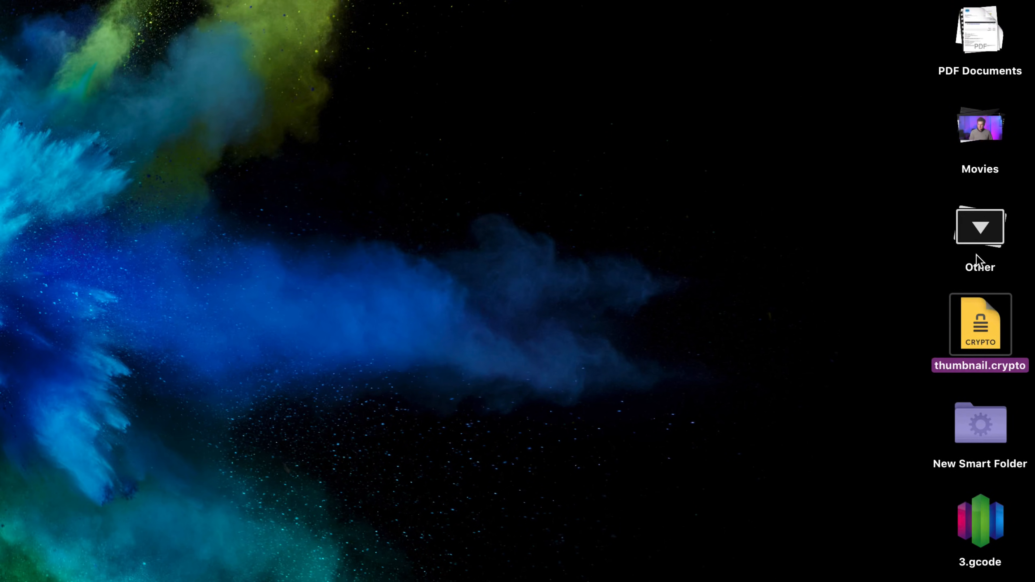
double_click(980, 324)
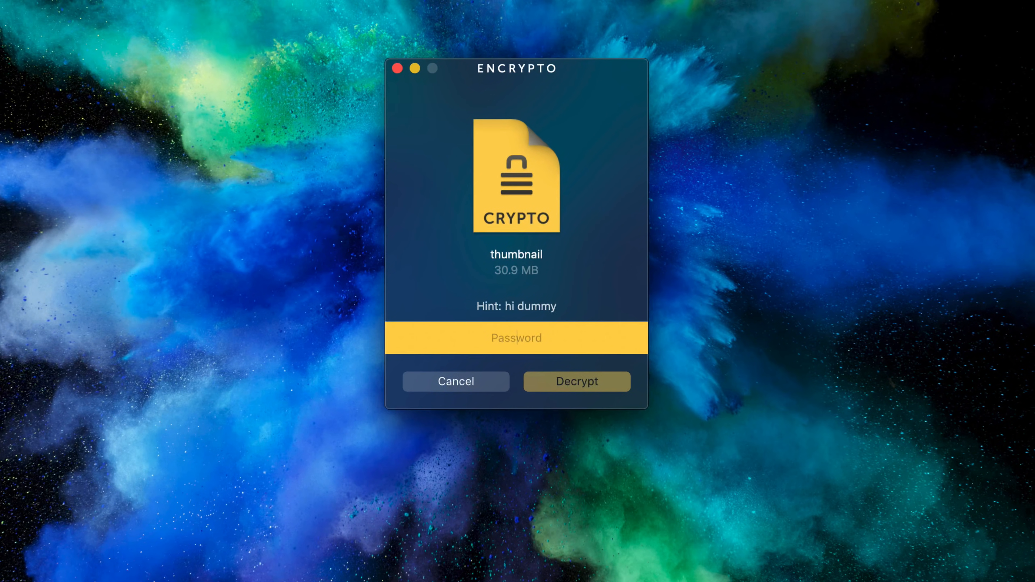
- Focus the Password field of Encrypto's decrypt prompt showing hint 'hi dummy'
left_click(522, 338)
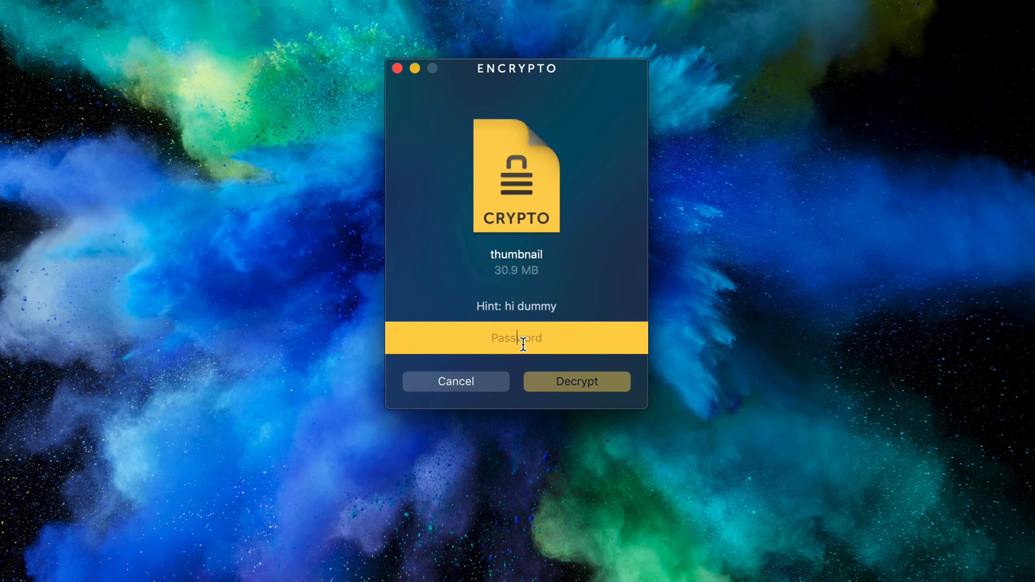